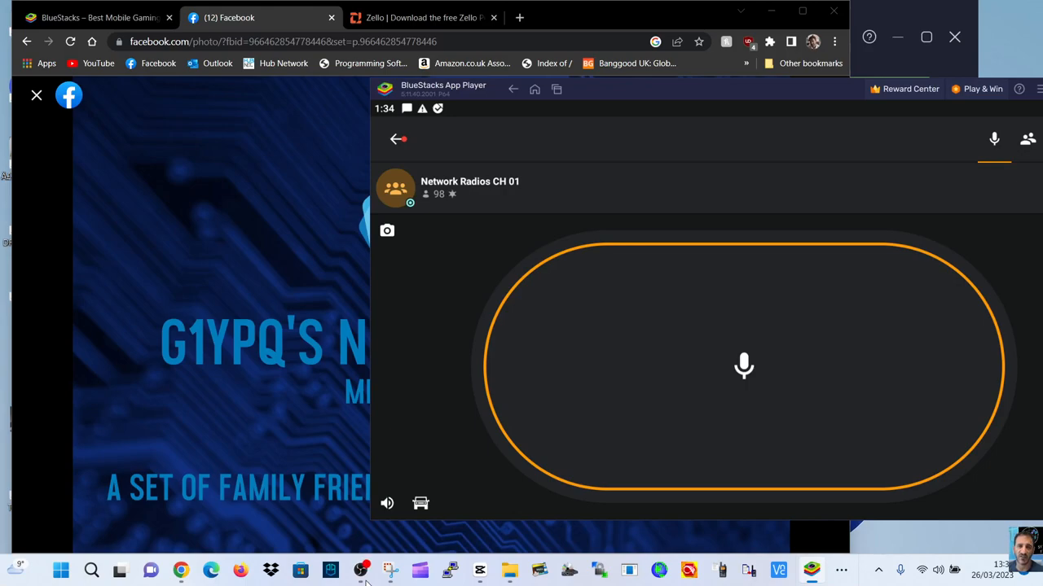
pyautogui.moveTo(383, 543)
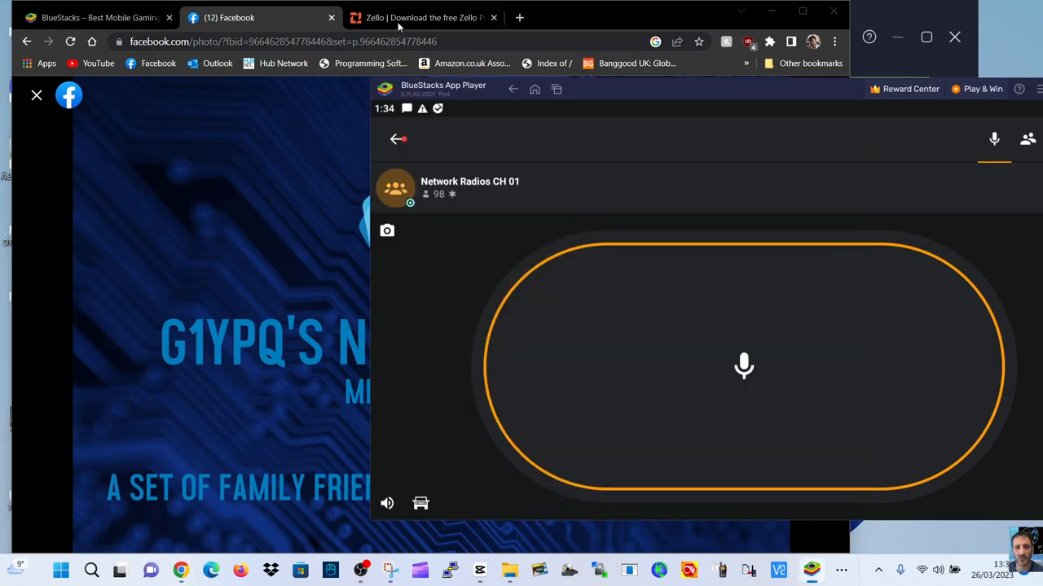
# Review the Zello desktop download page and the Network Radios Facebook image, ending on bluestacks.com
pyautogui.click(424, 18)
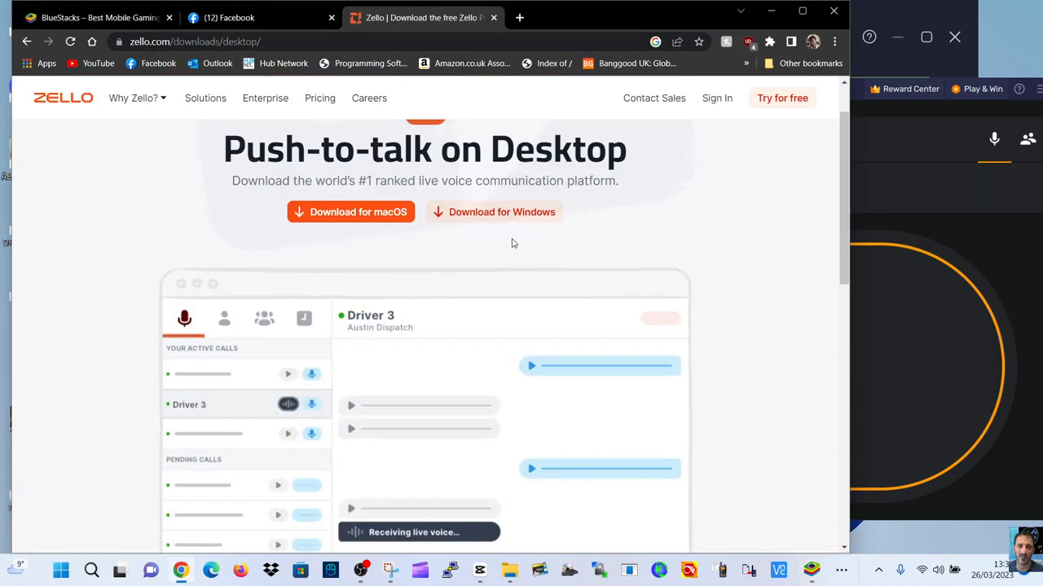
pyautogui.scroll(-3)
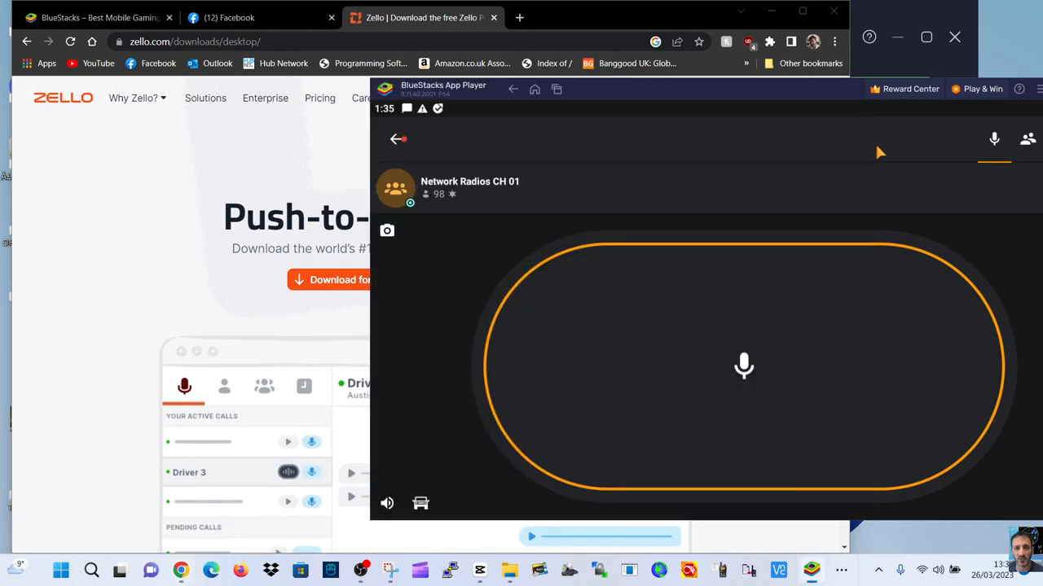
pyautogui.moveTo(77, 233)
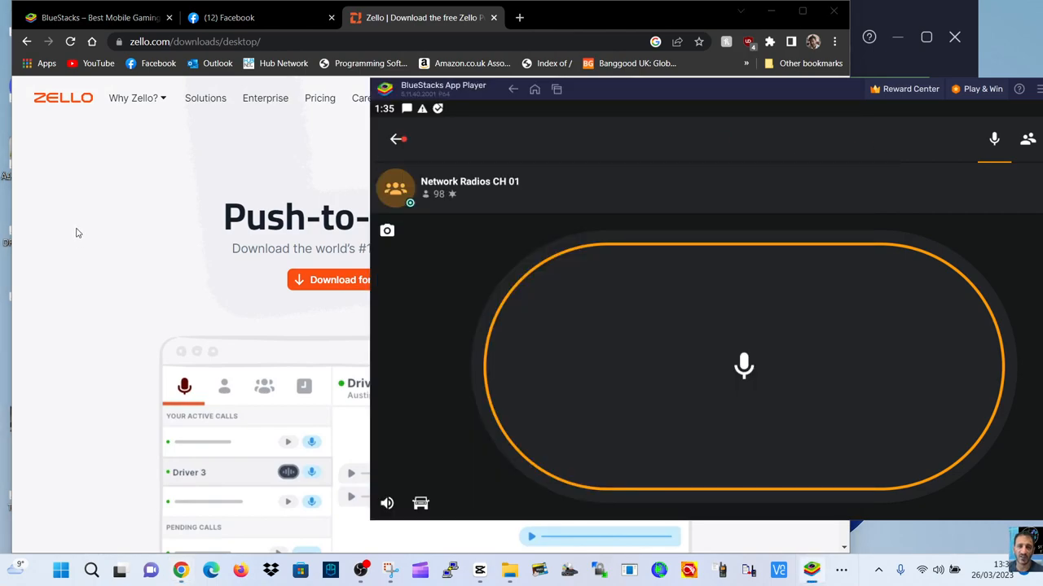
pyautogui.moveTo(150, 167)
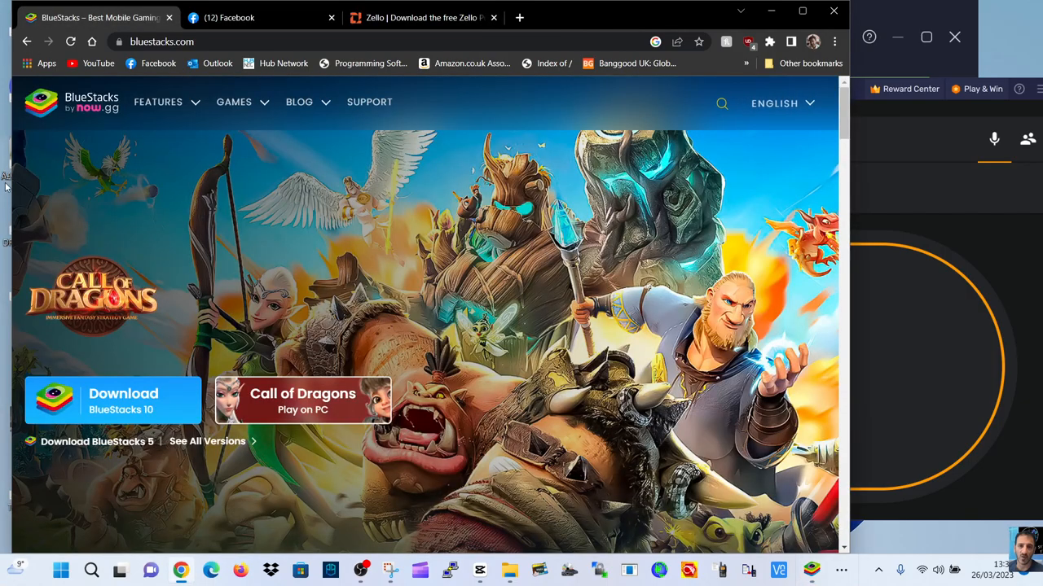
pyautogui.click(158, 102)
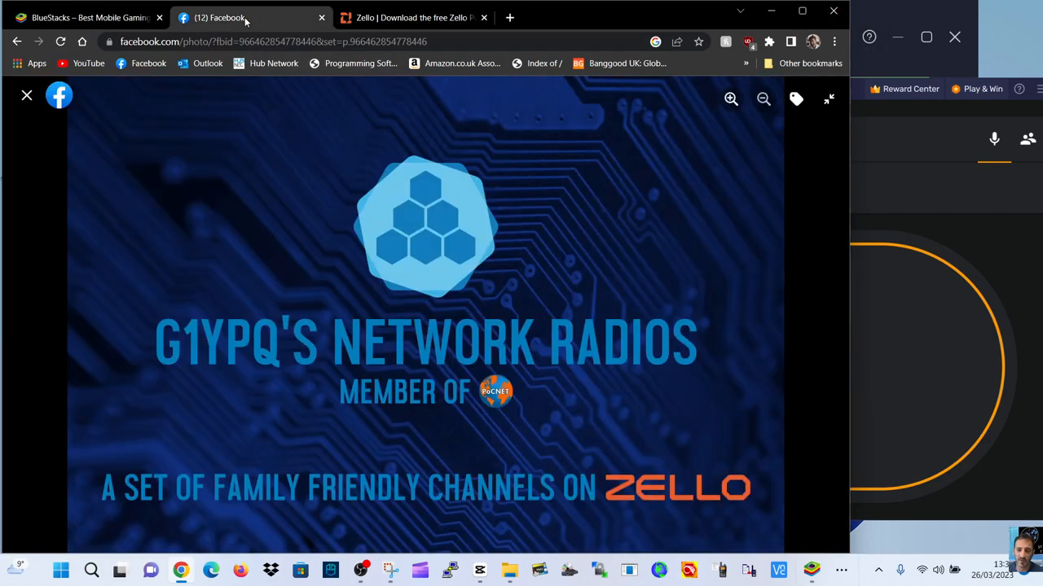
pyautogui.moveTo(579, 227)
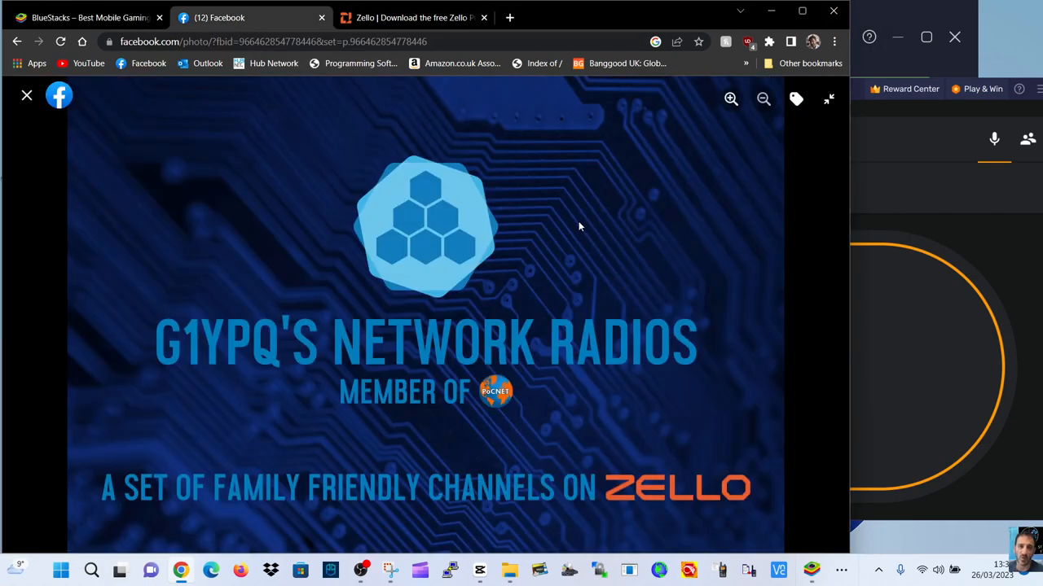
pyautogui.moveTo(508, 72)
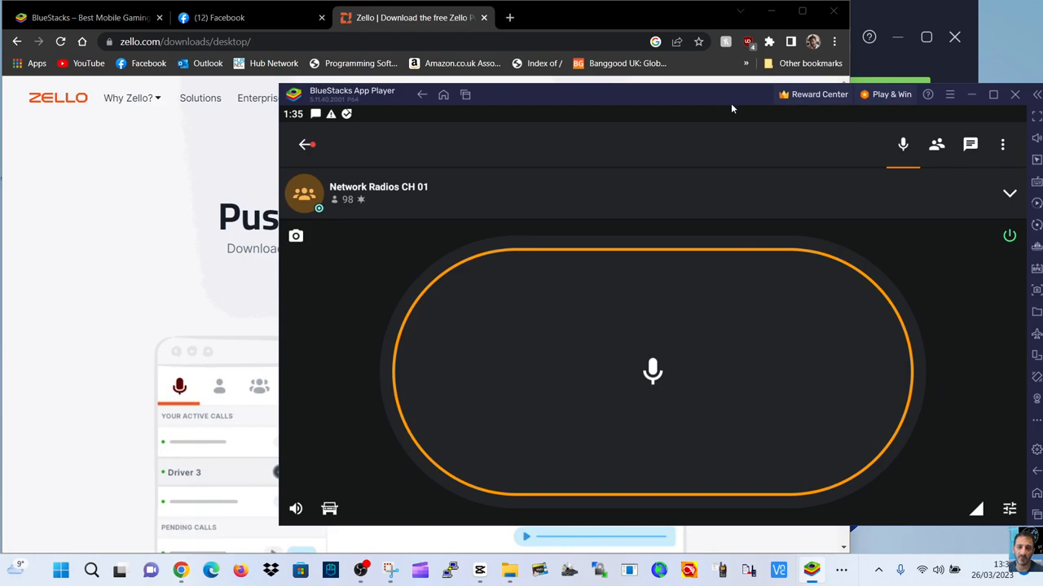
pyautogui.click(88, 17)
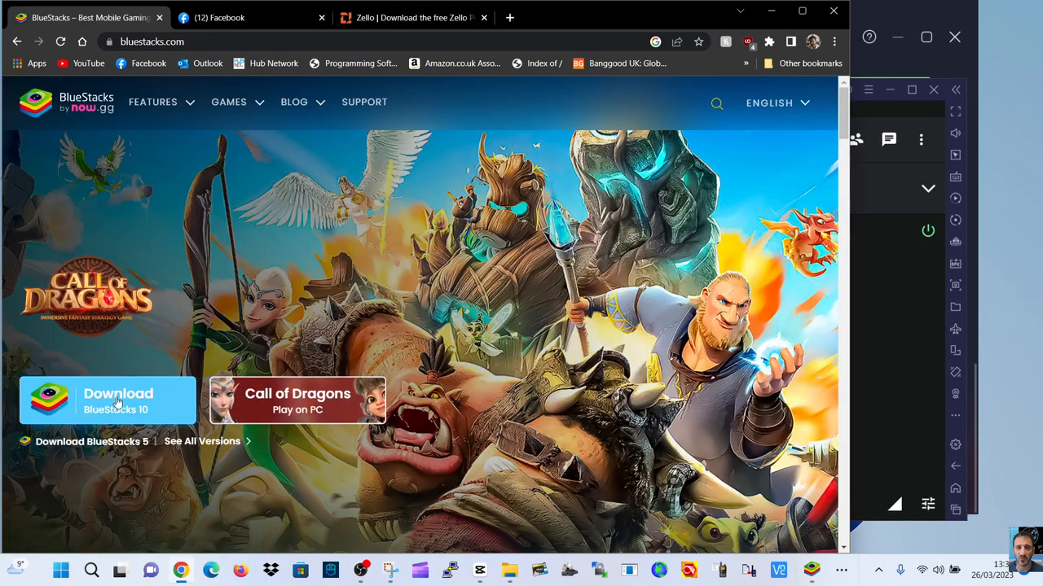
pyautogui.moveTo(875, 271)
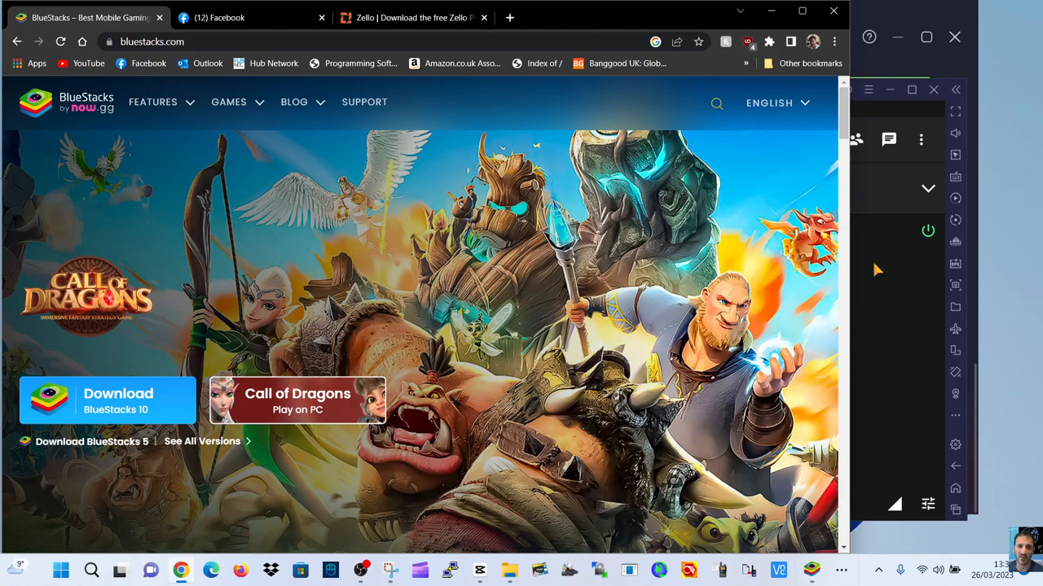
# Bring the BlueStacks window with Zello's Network Radios CH 01 screen in front of Chrome
pyautogui.click(297, 400)
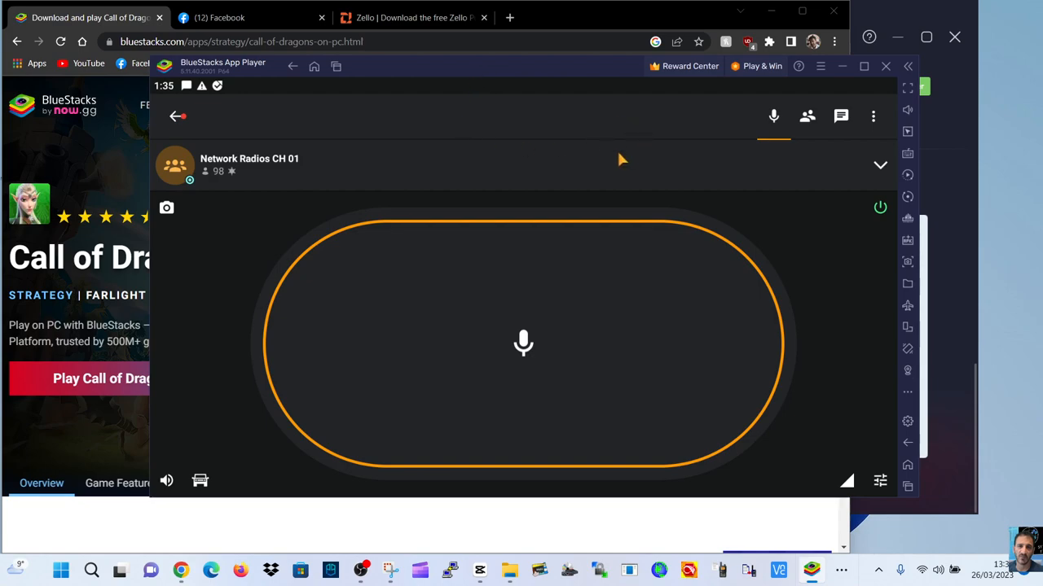
pyautogui.moveTo(592, 235)
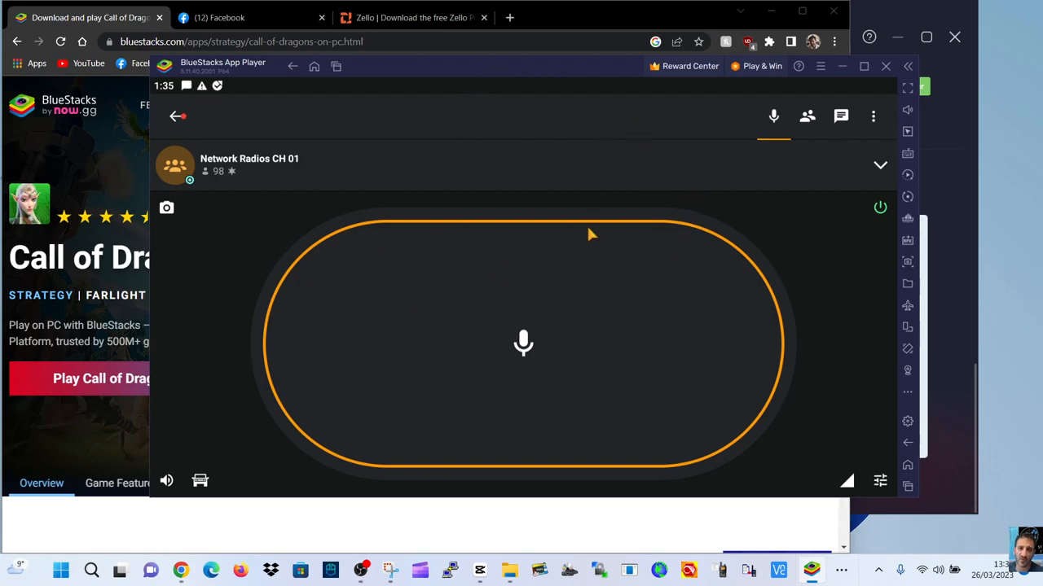
pyautogui.moveTo(307, 227)
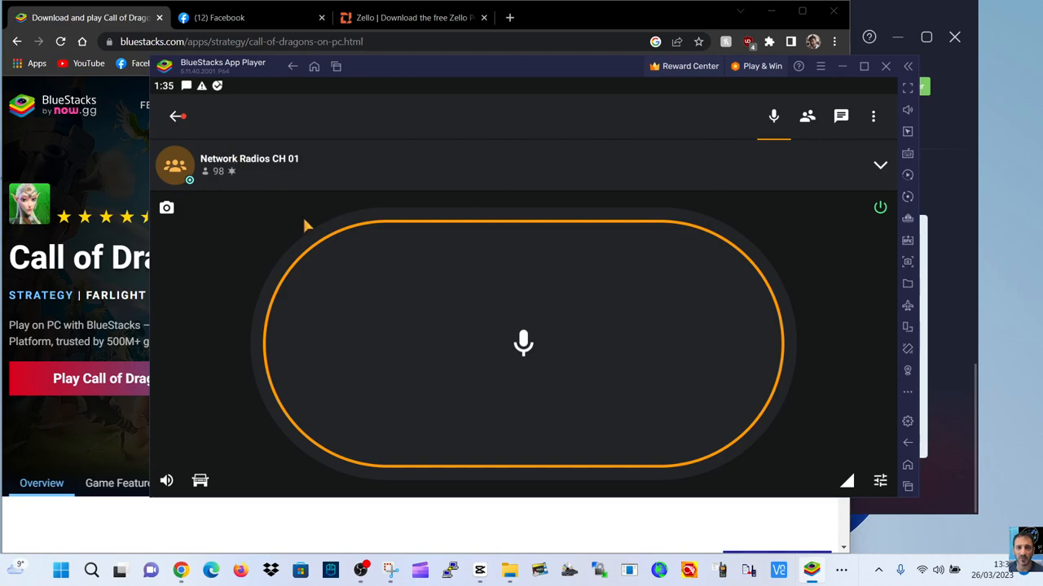
pyautogui.moveTo(607, 358)
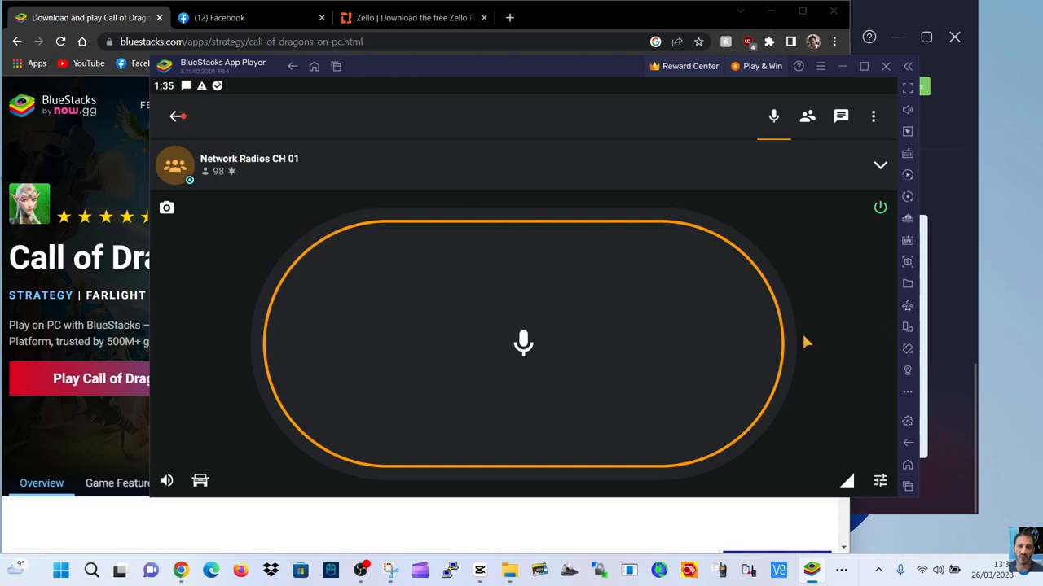
pyautogui.moveTo(431, 338)
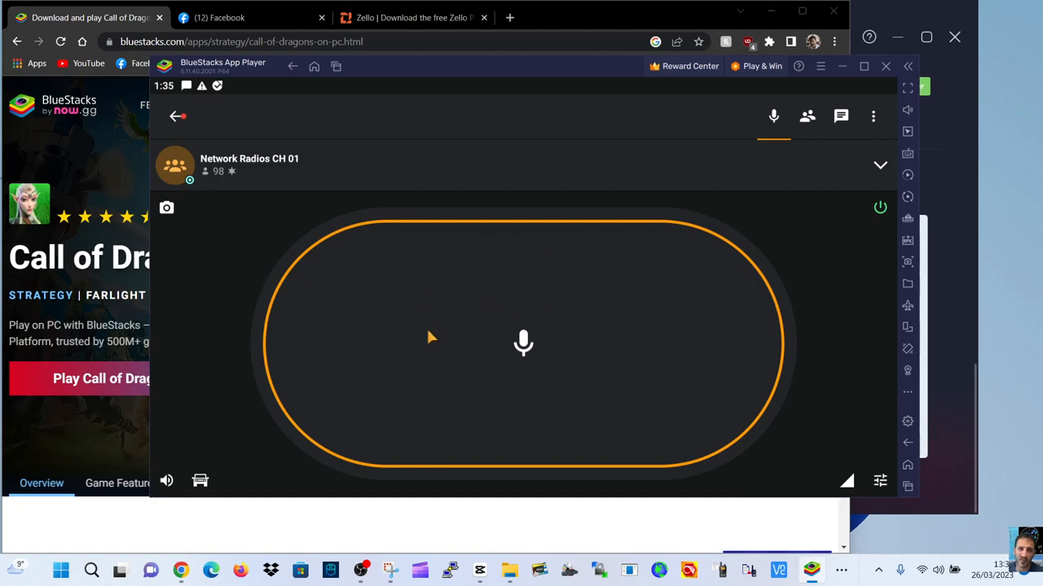
pyautogui.moveTo(389, 334)
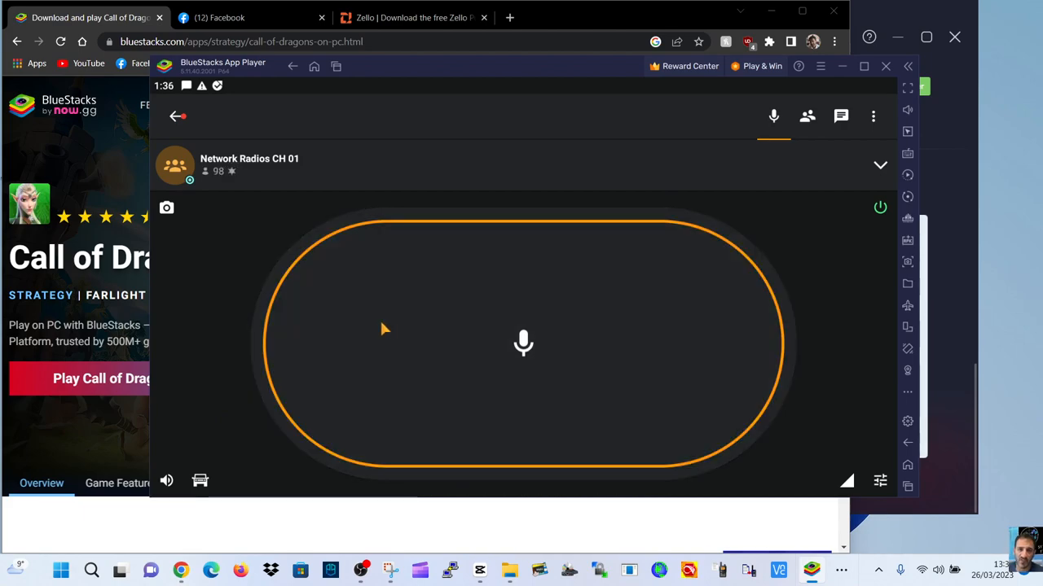
pyautogui.moveTo(791, 193)
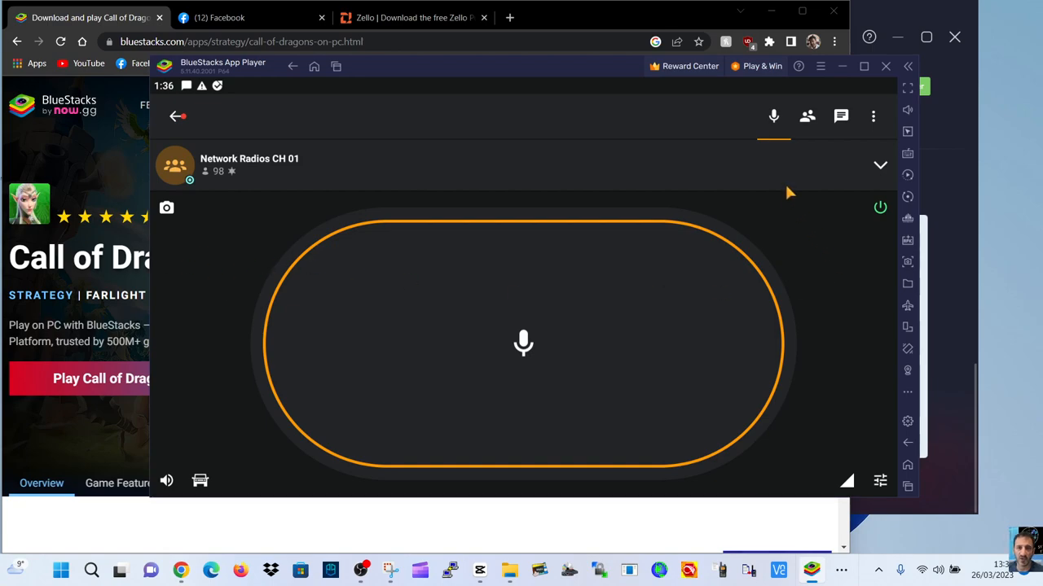
pyautogui.moveTo(344, 255)
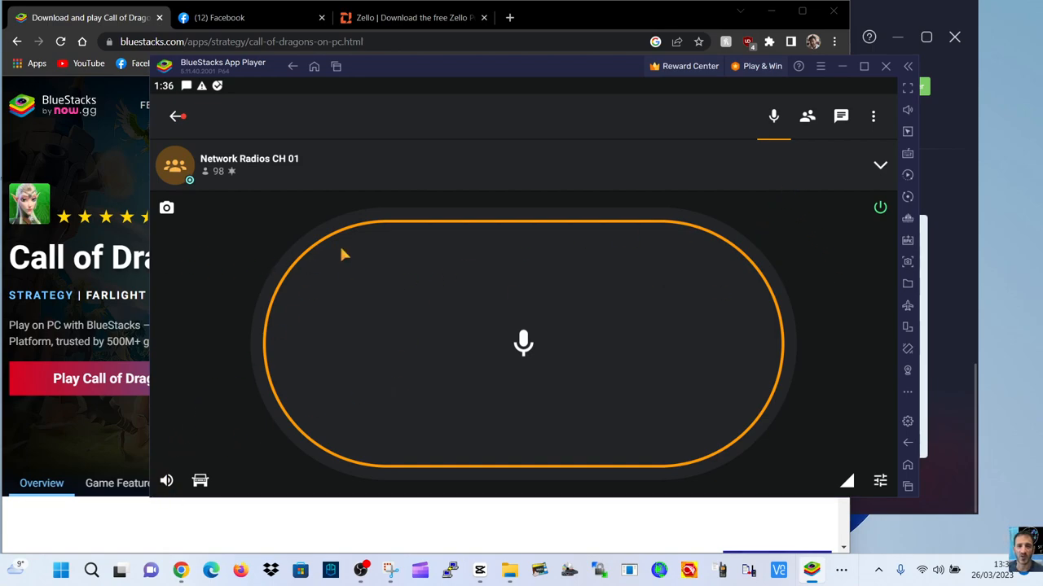
pyautogui.moveTo(841, 116)
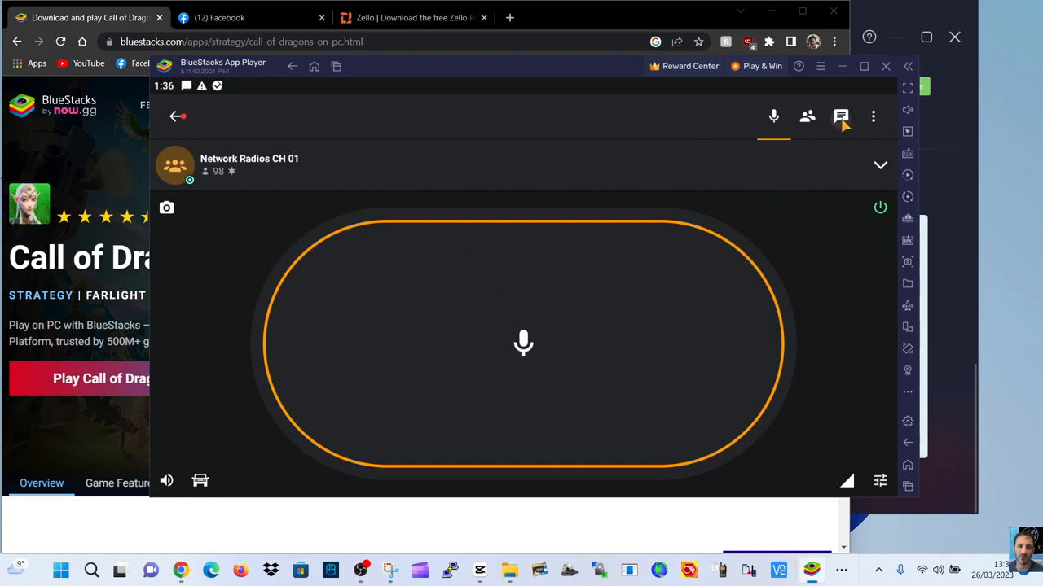
pyautogui.click(840, 115)
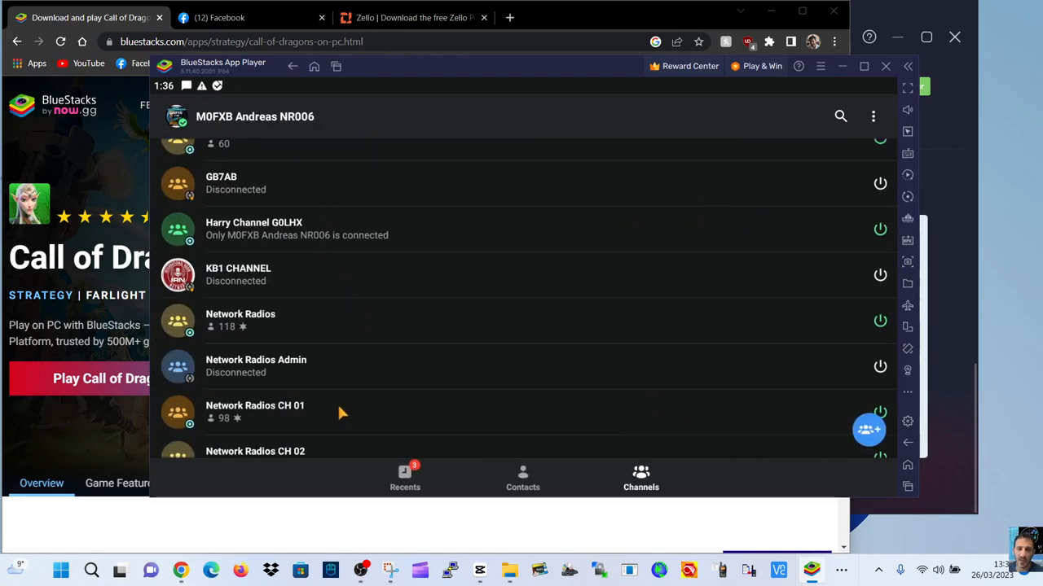
pyautogui.click(255, 412)
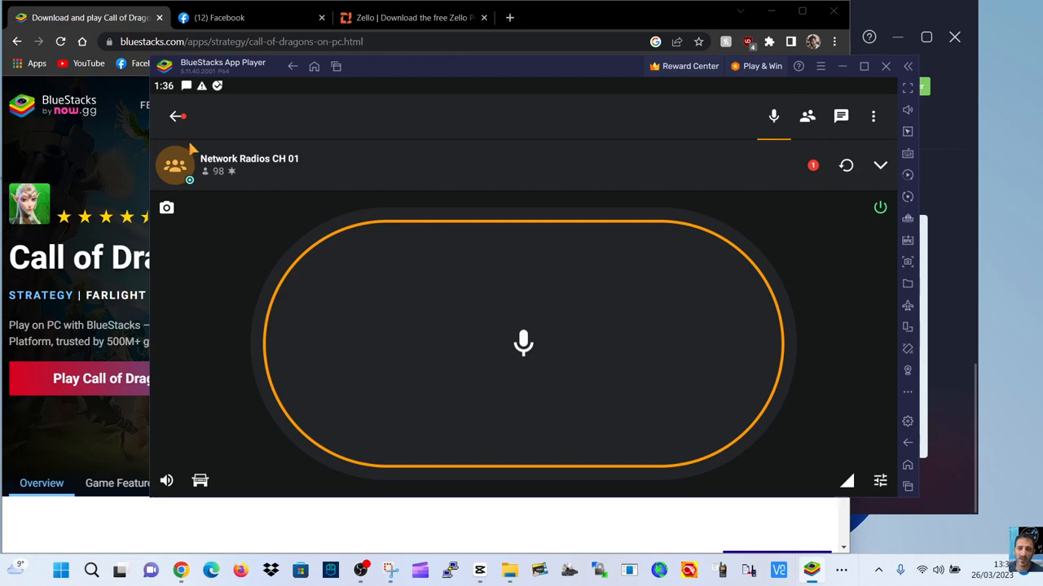
pyautogui.moveTo(707, 283)
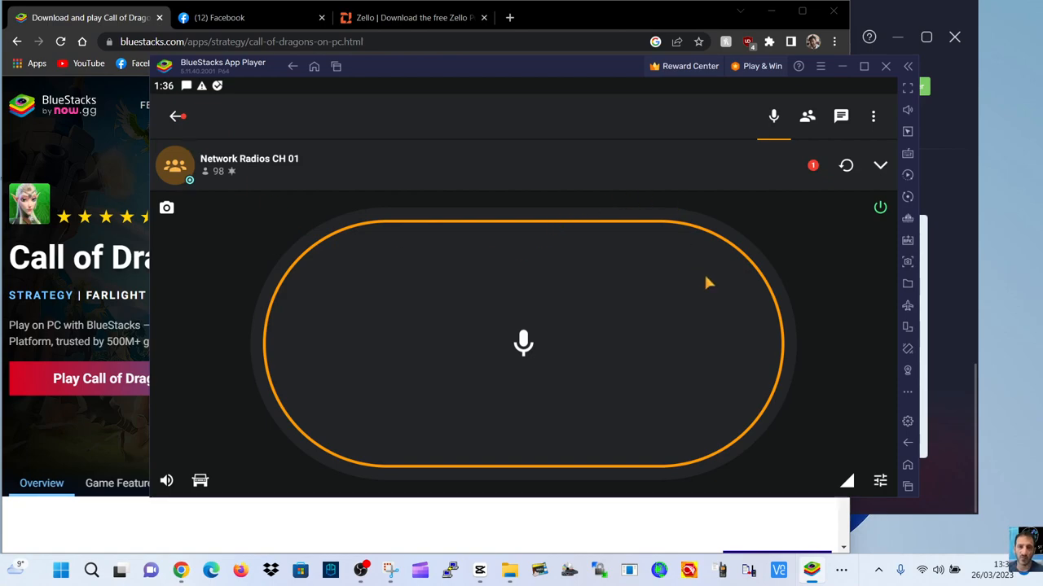
pyautogui.moveTo(446, 454)
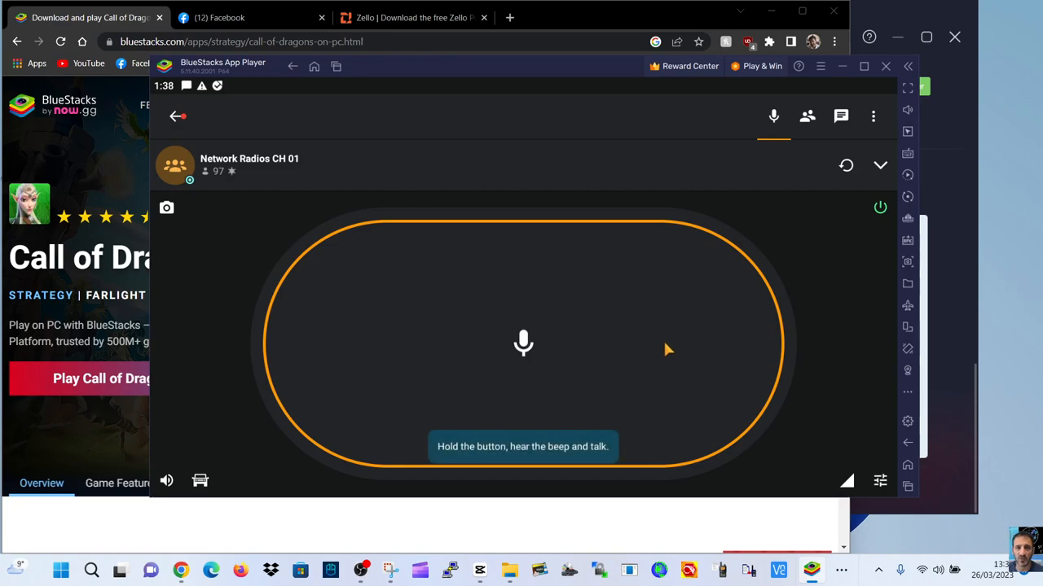
# Transmit briefly on Network Radios CH 01, then expand and collapse the channel's options
pyautogui.click(523, 342)
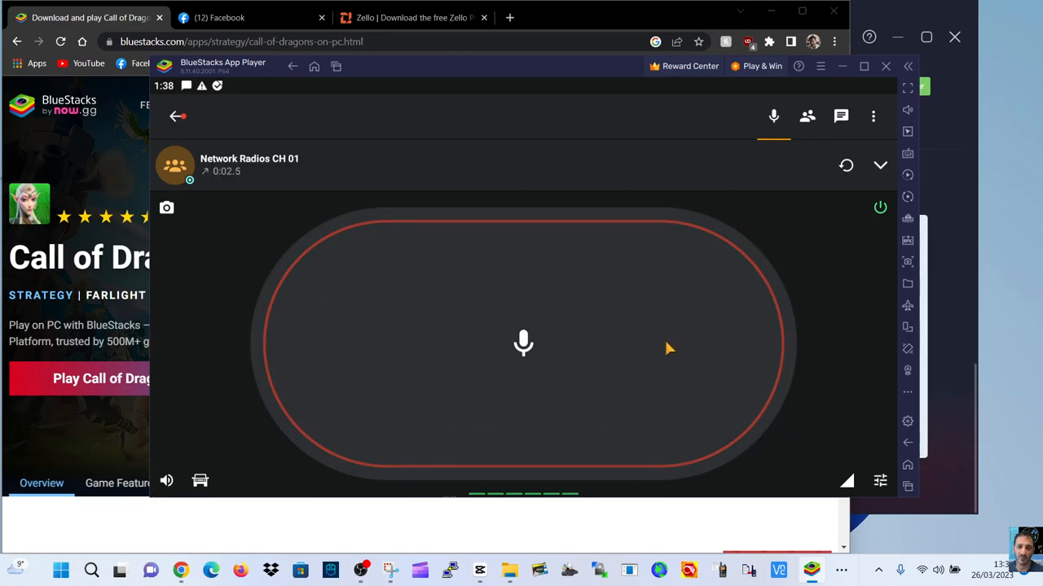
pyautogui.click(879, 165)
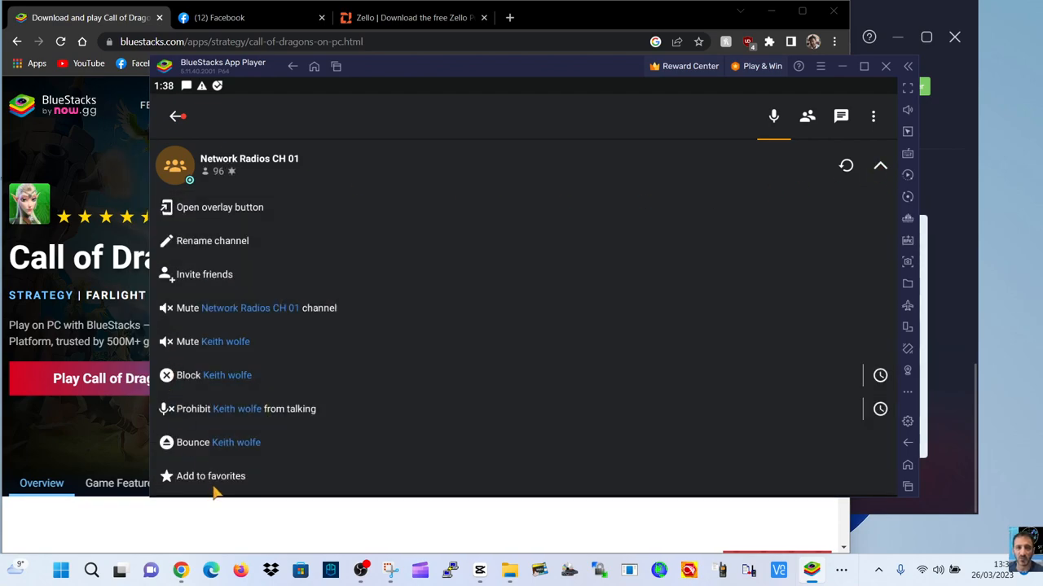
pyautogui.moveTo(242, 357)
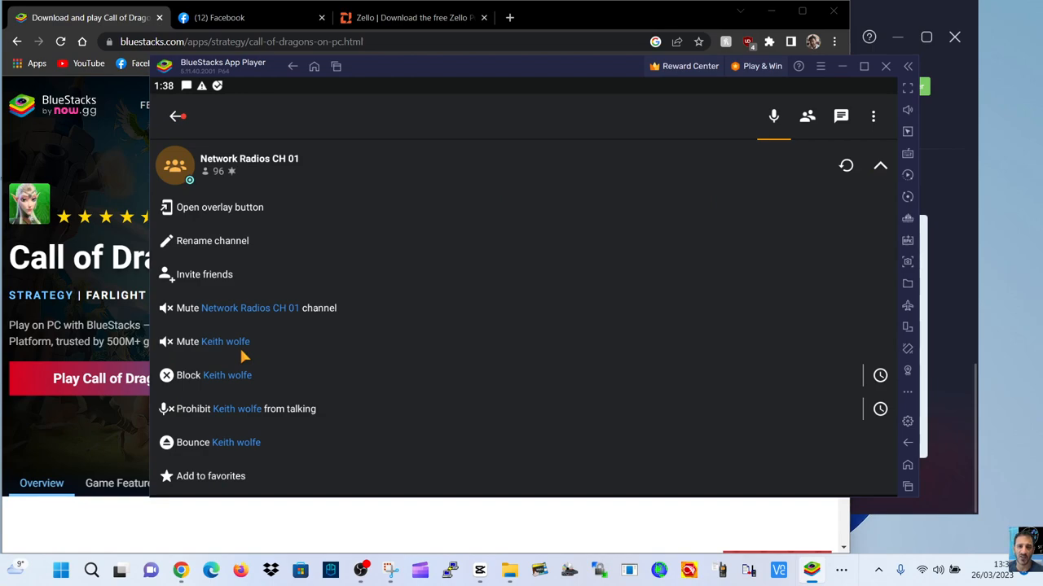
pyautogui.moveTo(202, 282)
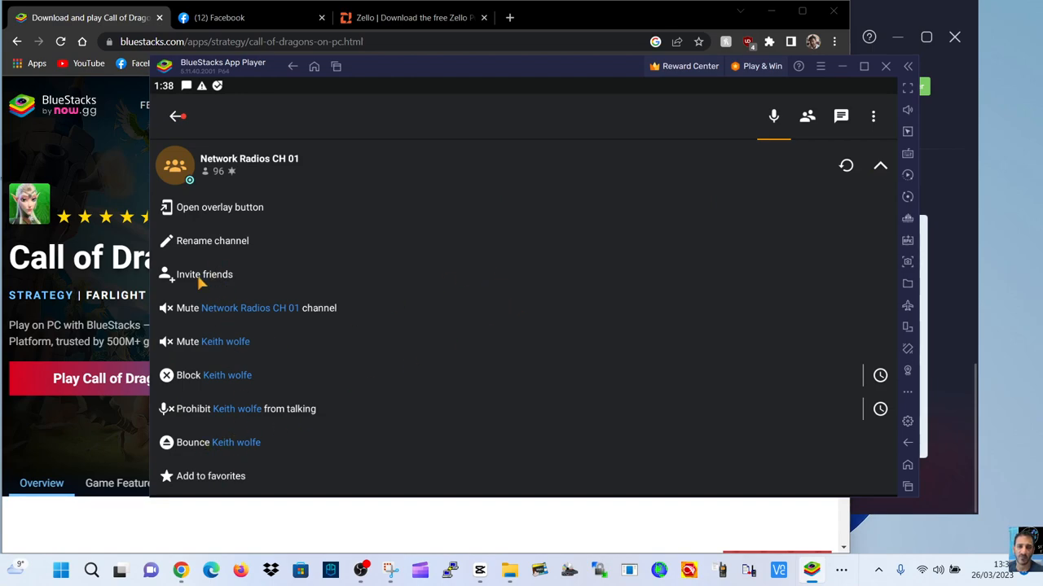
pyautogui.moveTo(421, 176)
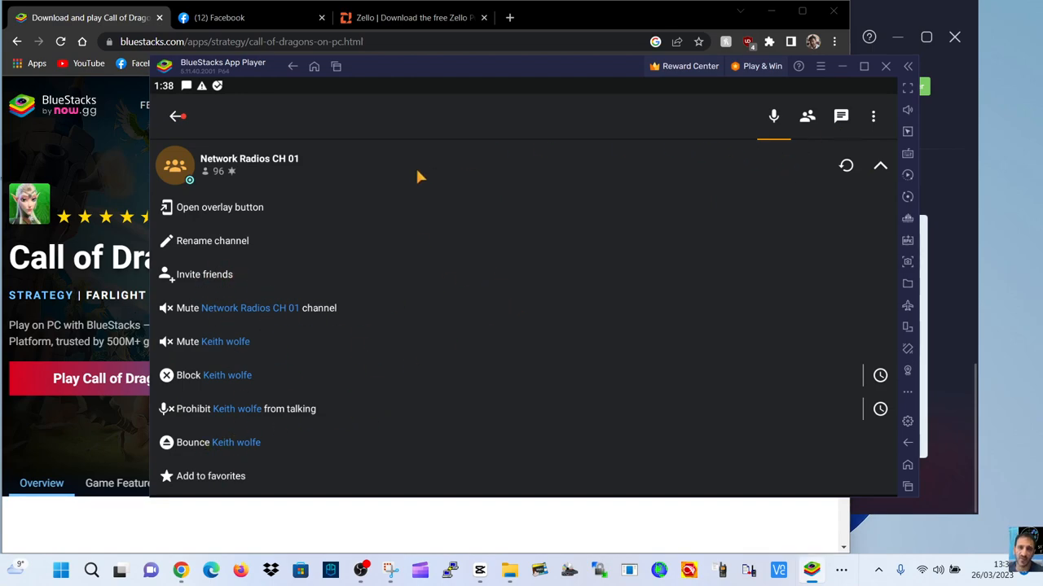
pyautogui.click(880, 165)
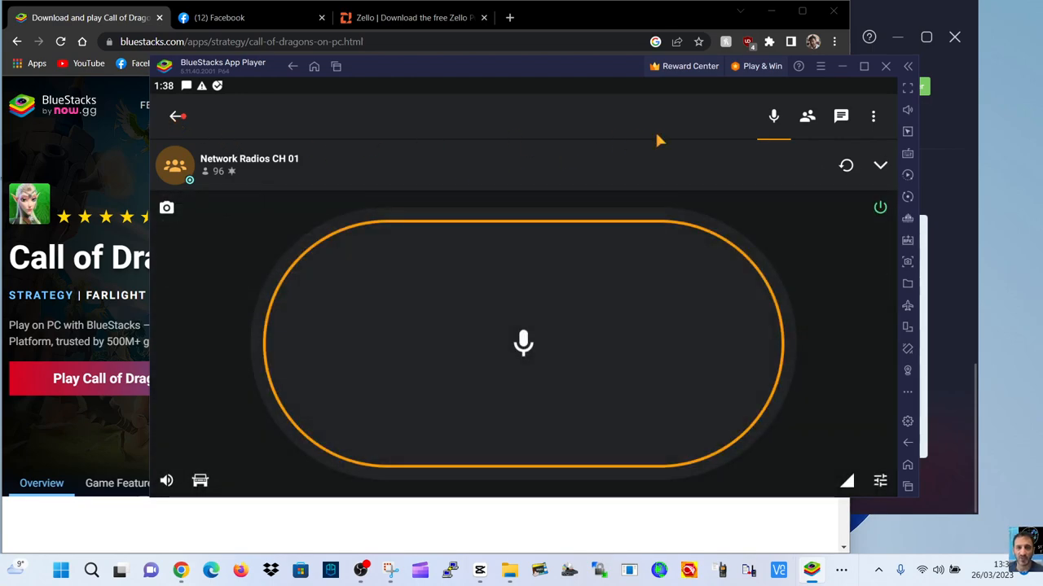
pyautogui.moveTo(878, 128)
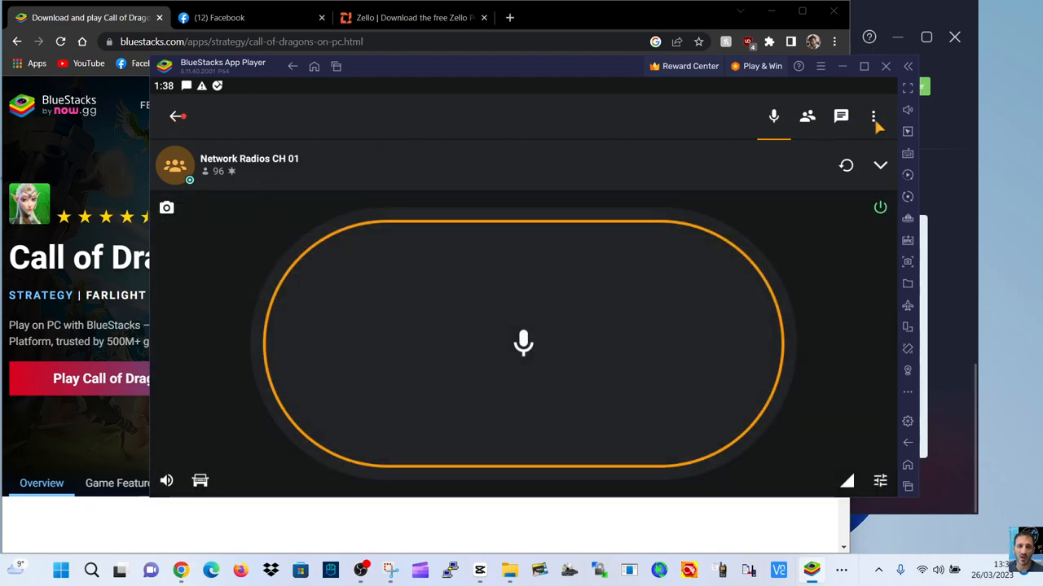
# Browse the Push-to-talk buttons settings twice from Zello's Options list
pyautogui.click(872, 115)
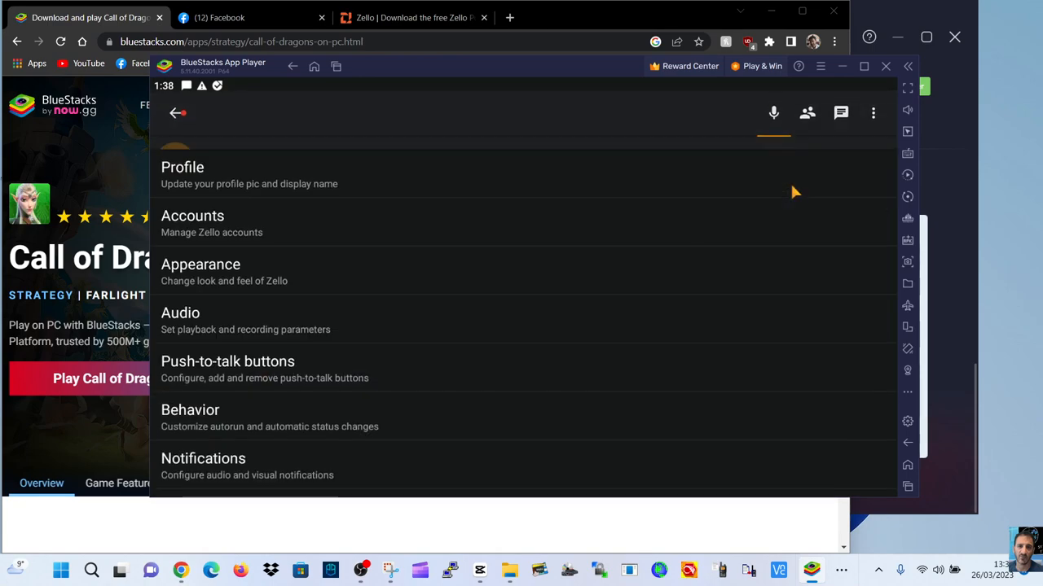
pyautogui.click(228, 369)
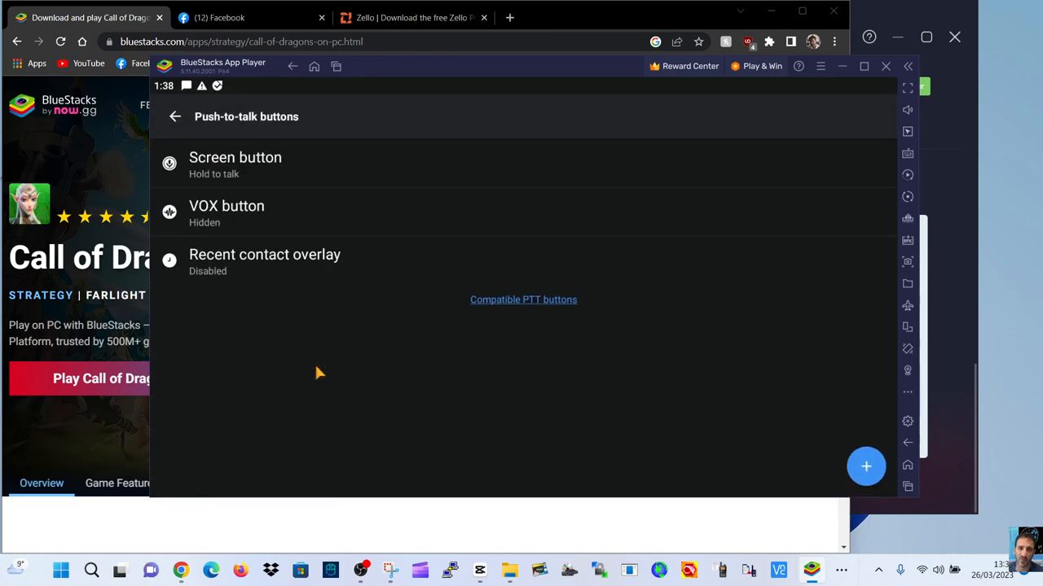
pyautogui.click(174, 117)
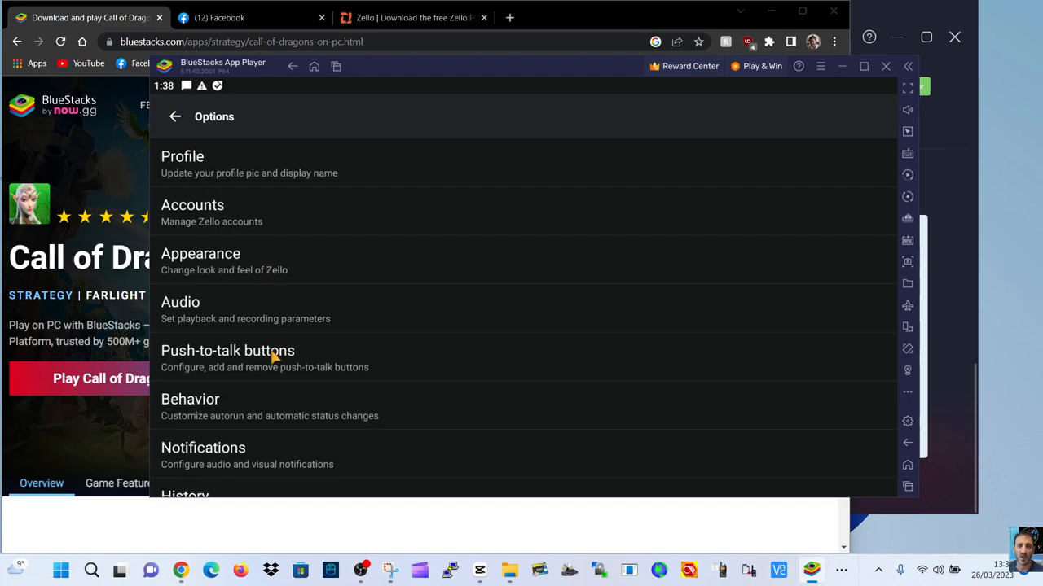
pyautogui.click(227, 350)
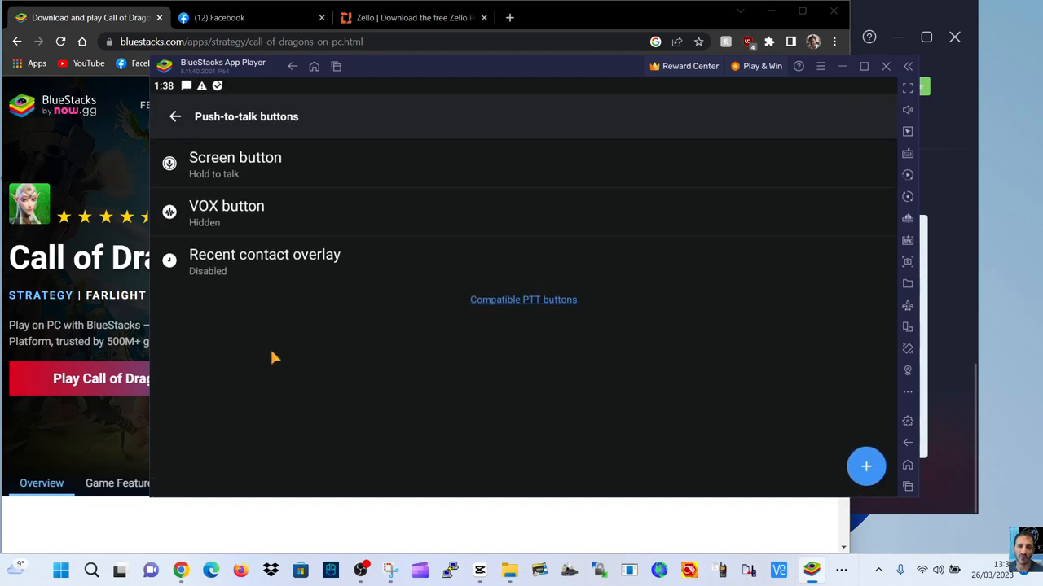
pyautogui.click(174, 117)
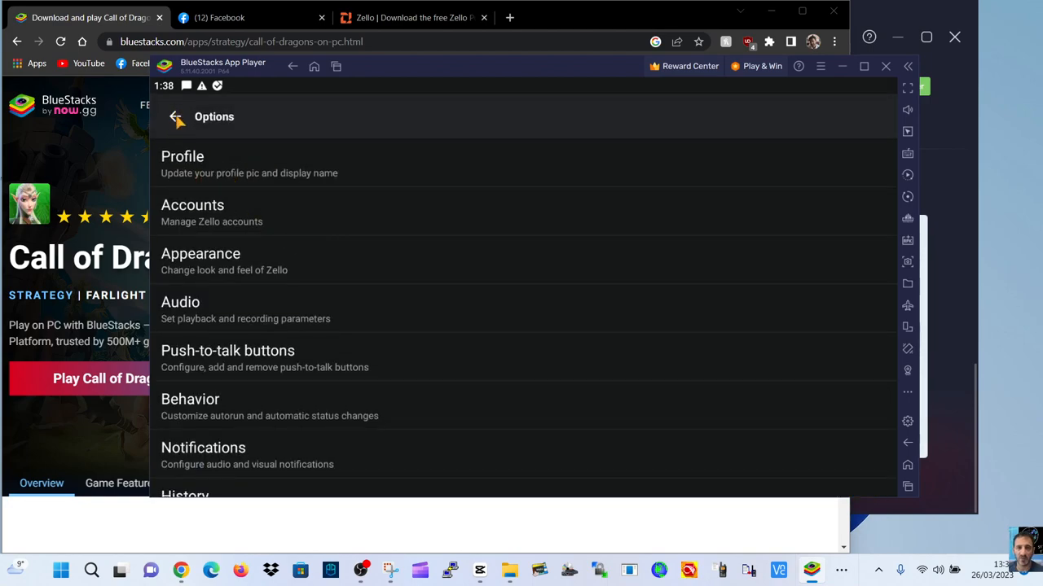
# Look over the Audio settings, then return to the Network Radios CH 01 talk screen
pyautogui.click(180, 303)
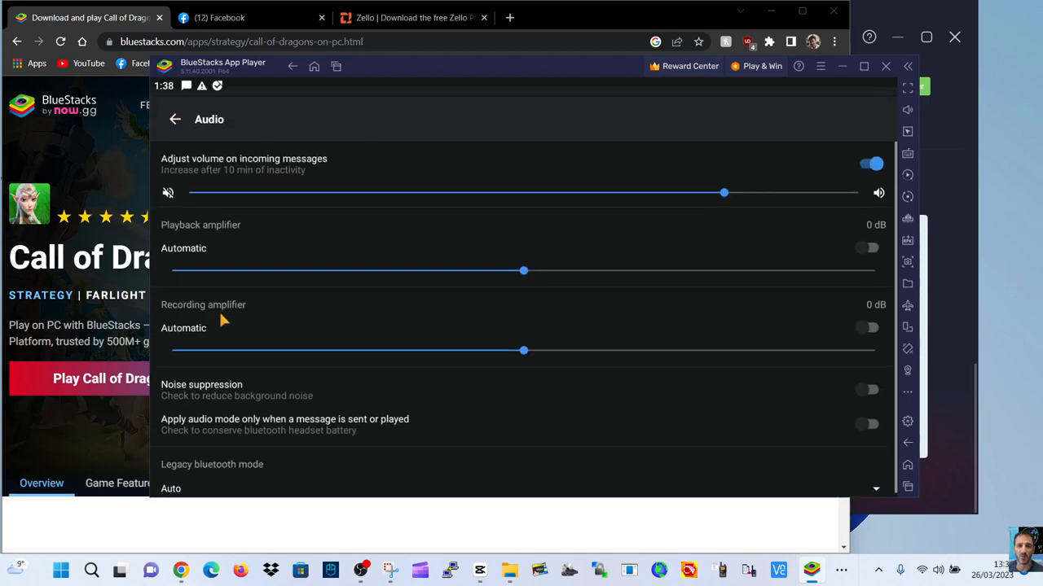
pyautogui.click(175, 119)
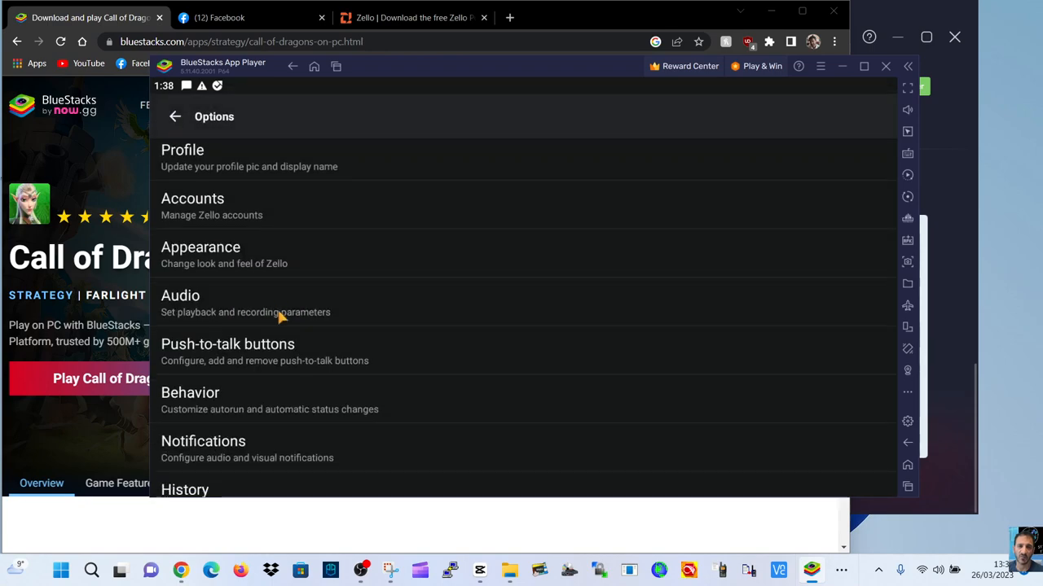
pyautogui.click(175, 116)
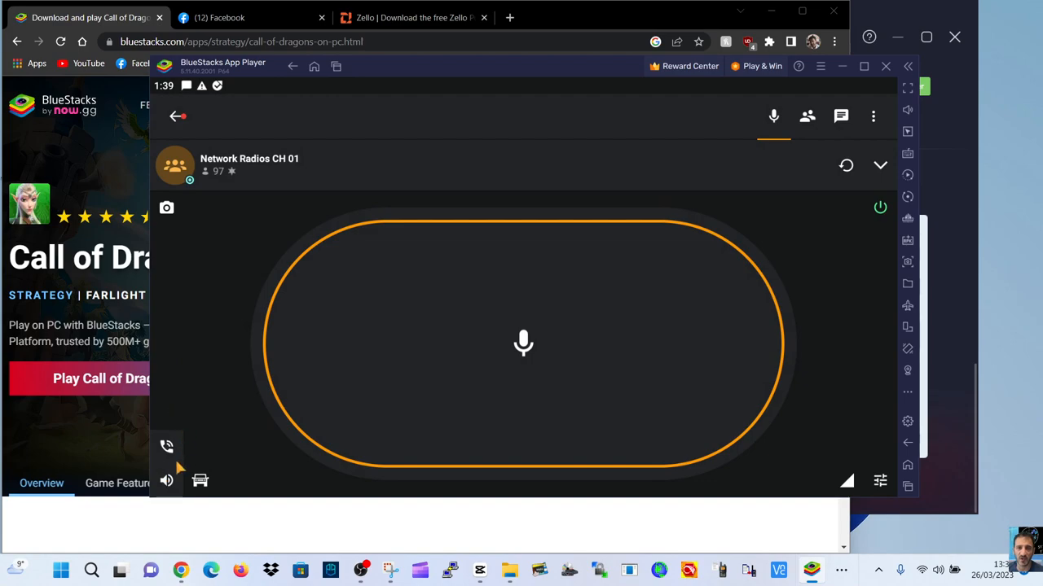
pyautogui.click(166, 481)
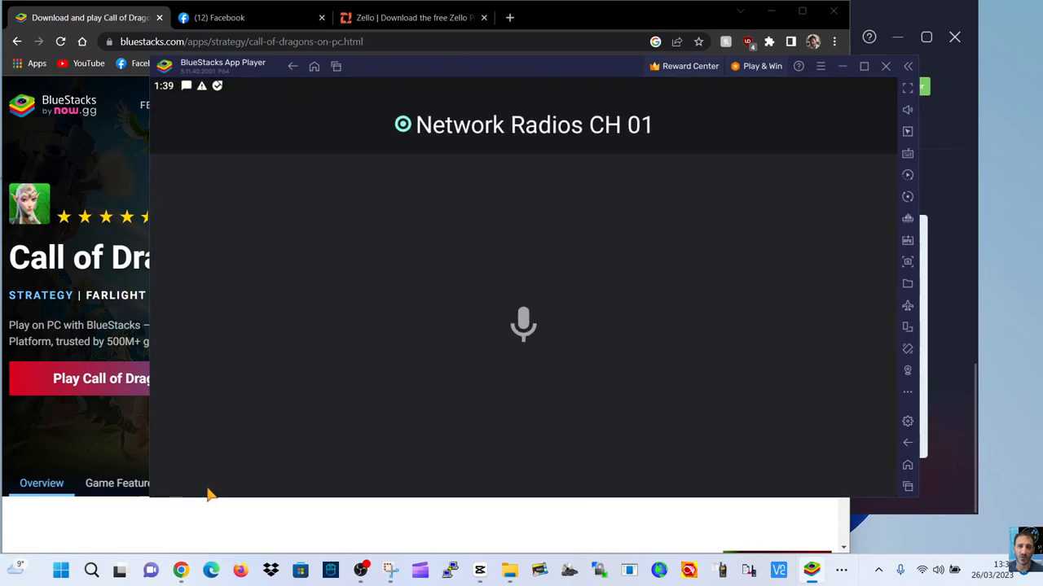
pyautogui.moveTo(550, 330)
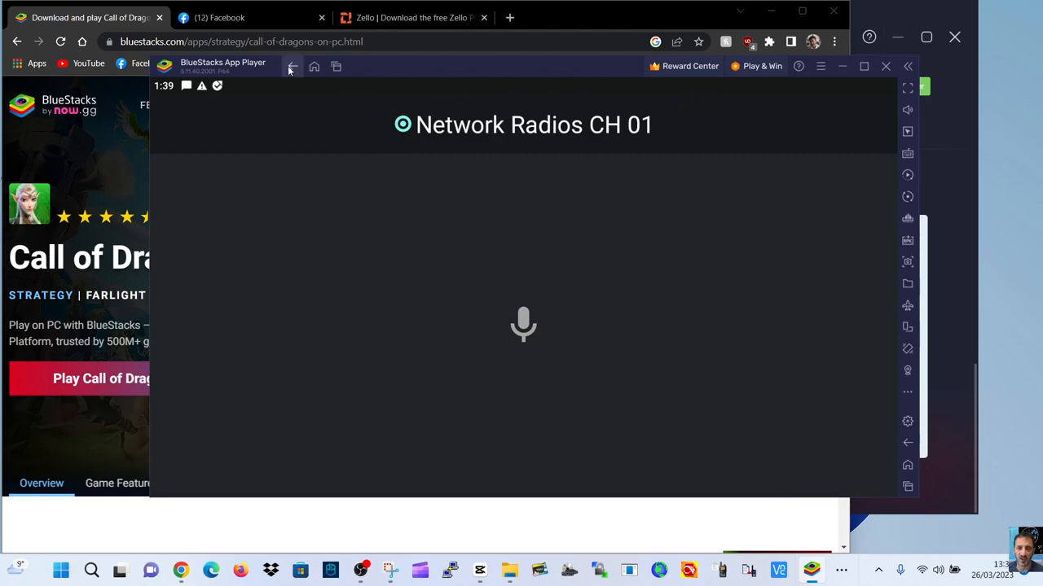
pyautogui.click(523, 324)
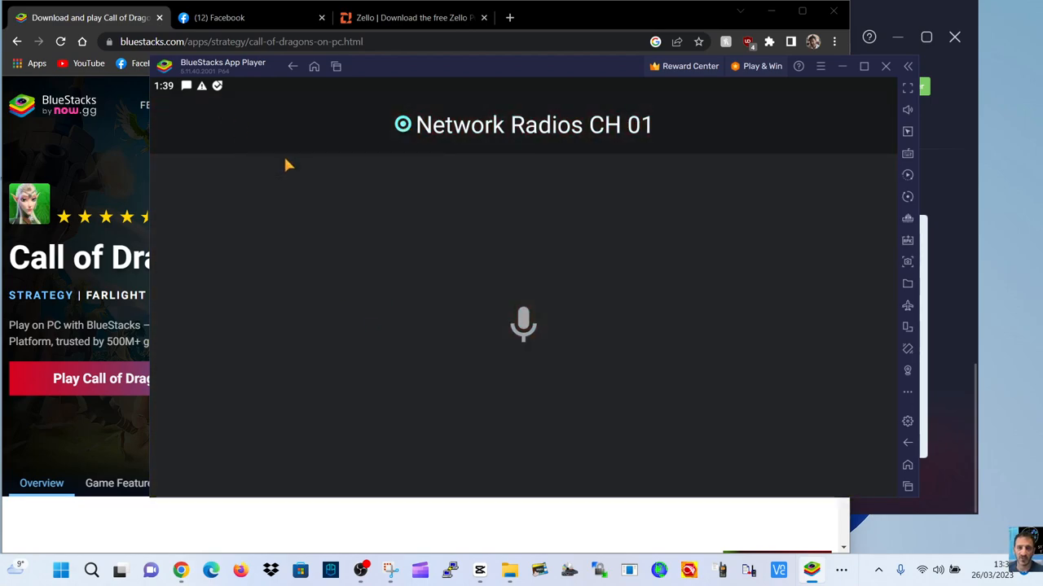
pyautogui.moveTo(410, 420)
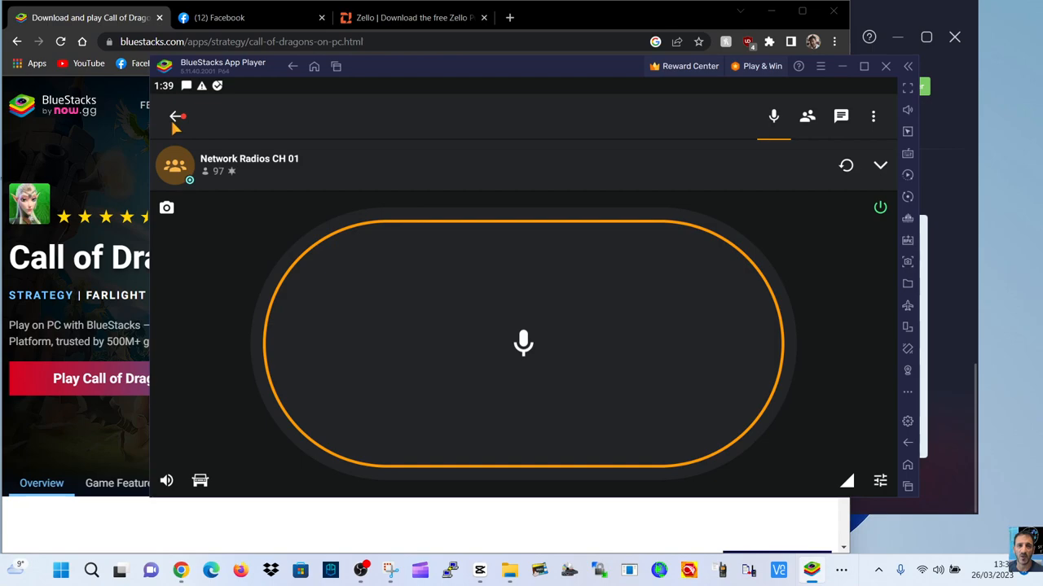
# Return to the joined Channels list, scroll through it and start adding a new channel
pyautogui.click(177, 116)
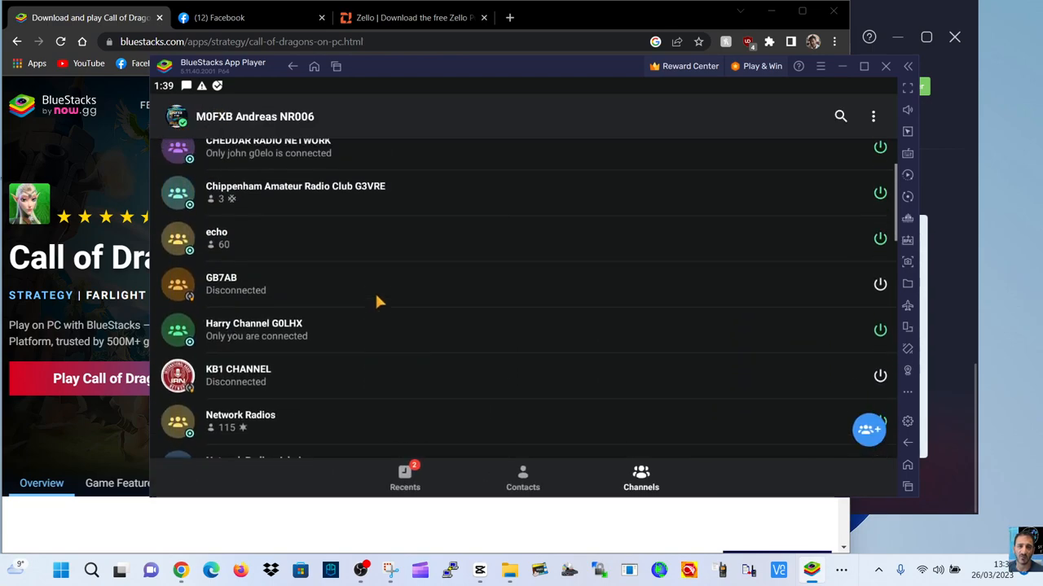
pyautogui.scroll(-3)
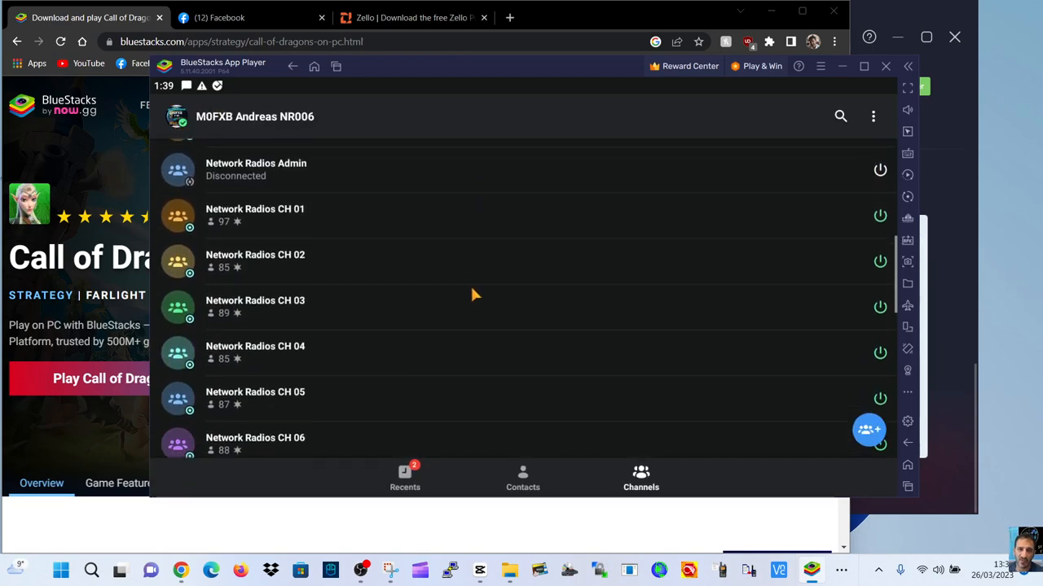
pyautogui.scroll(-3)
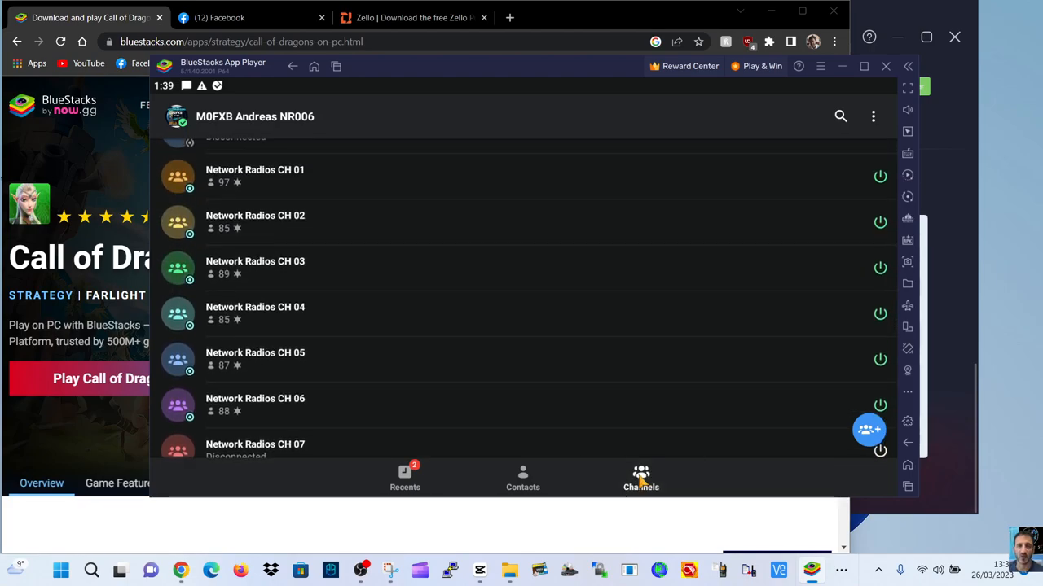
pyautogui.moveTo(666, 481)
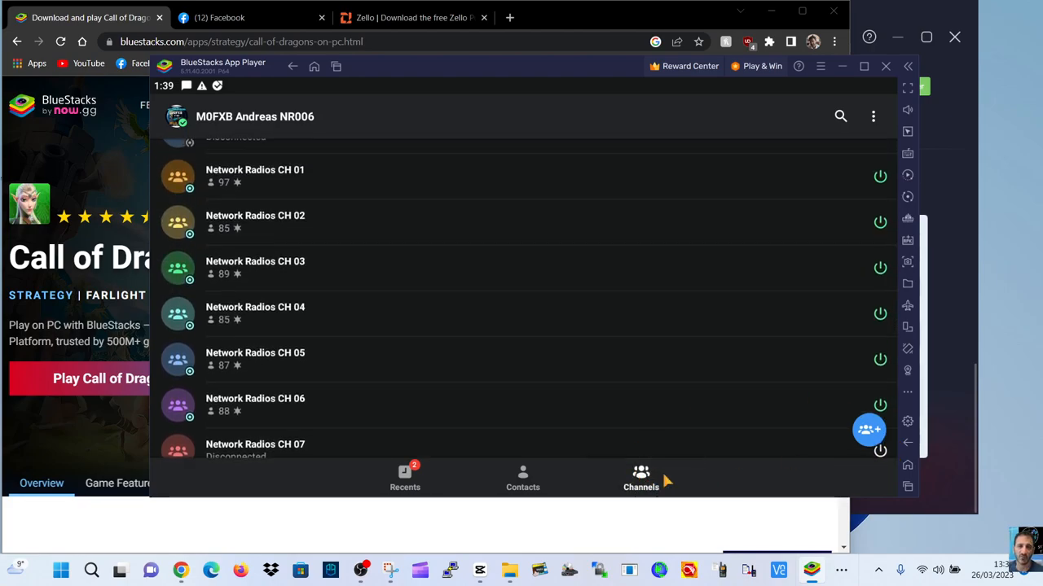
pyautogui.click(869, 430)
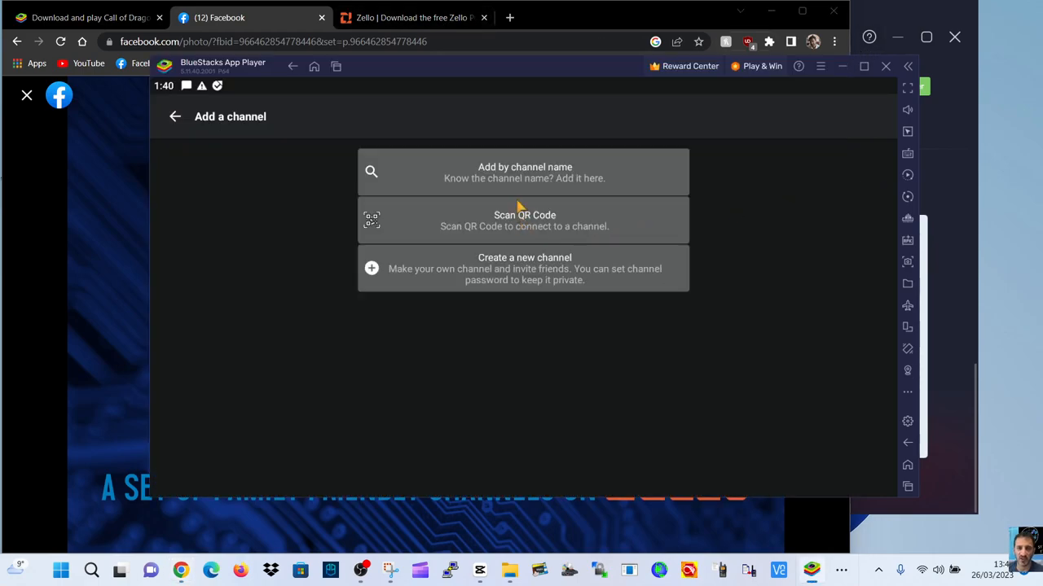
# Search channels by name for 'network radios 05', which finds no channels
pyautogui.click(525, 171)
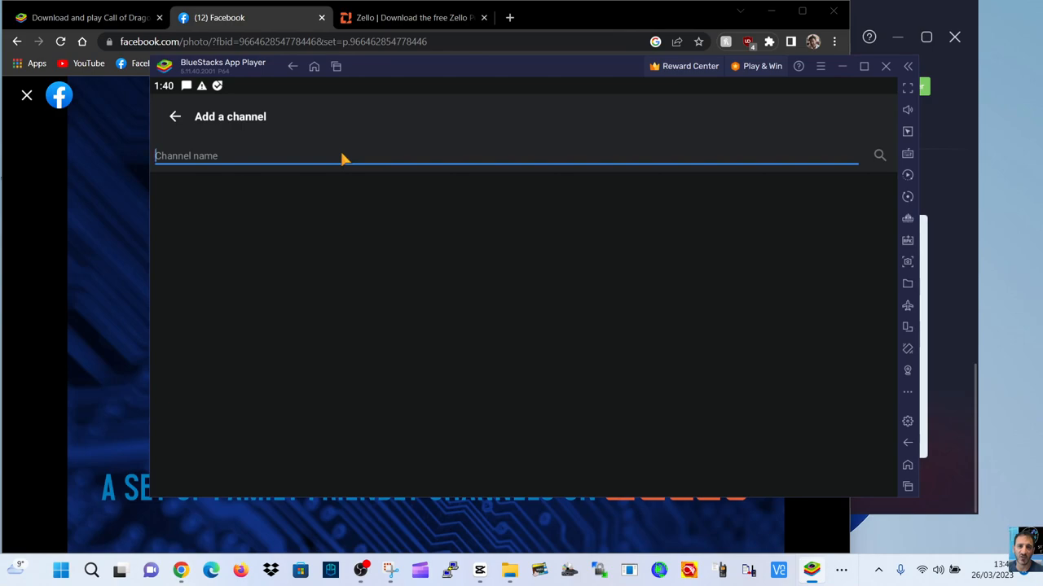
pyautogui.write('network')
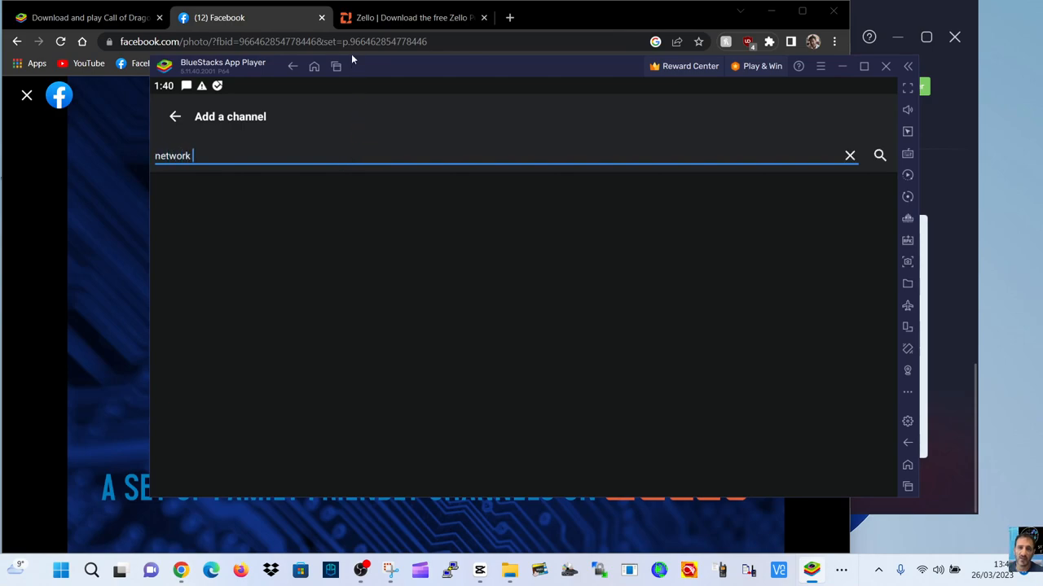
pyautogui.write('radios')
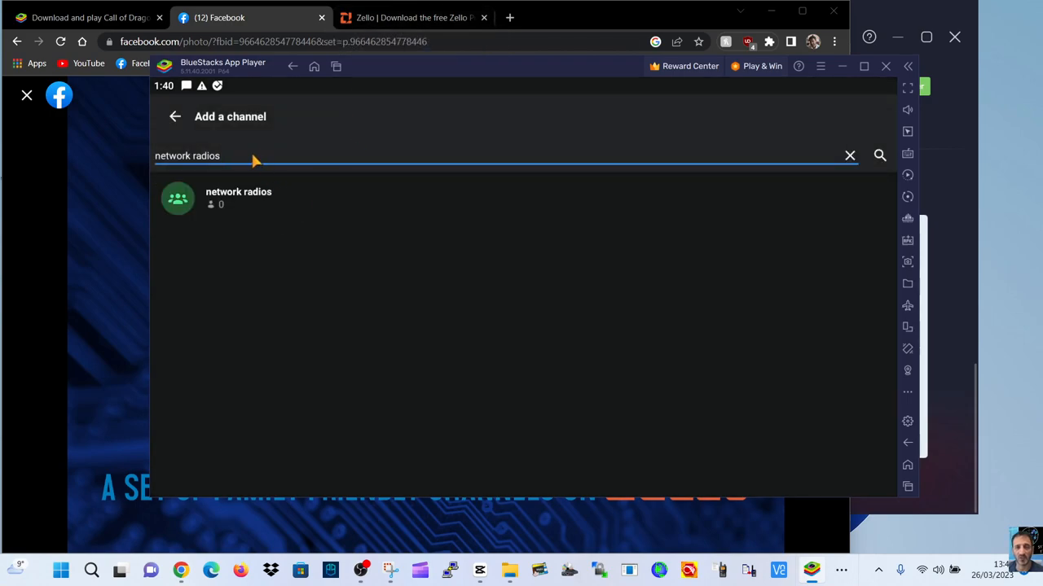
pyautogui.write('05')
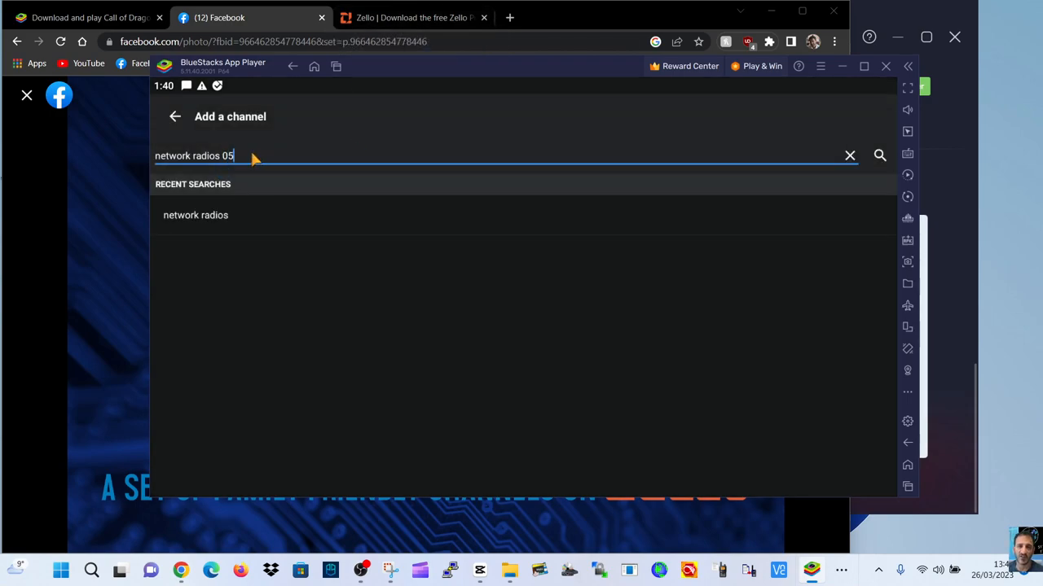
pyautogui.click(187, 155)
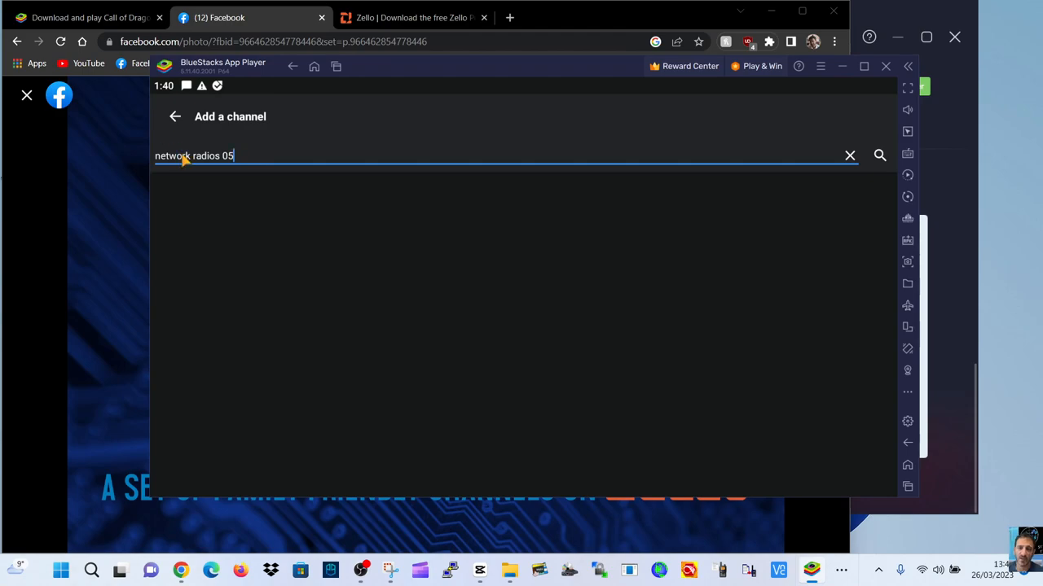
pyautogui.click(879, 155)
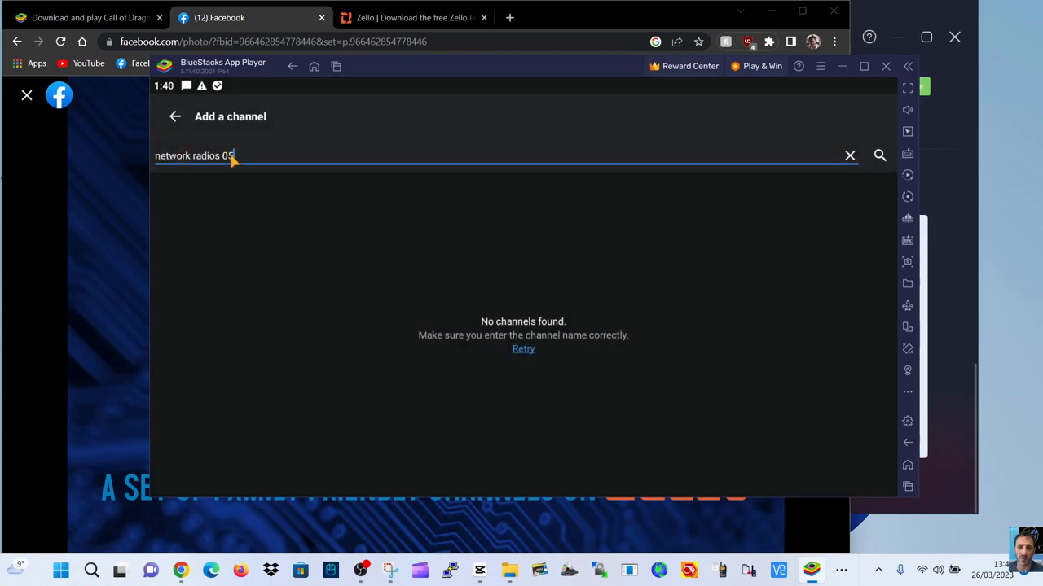
# Change the search text to end in '5' and switch over to the Facebook page in Chrome
pyautogui.press('Backspace')
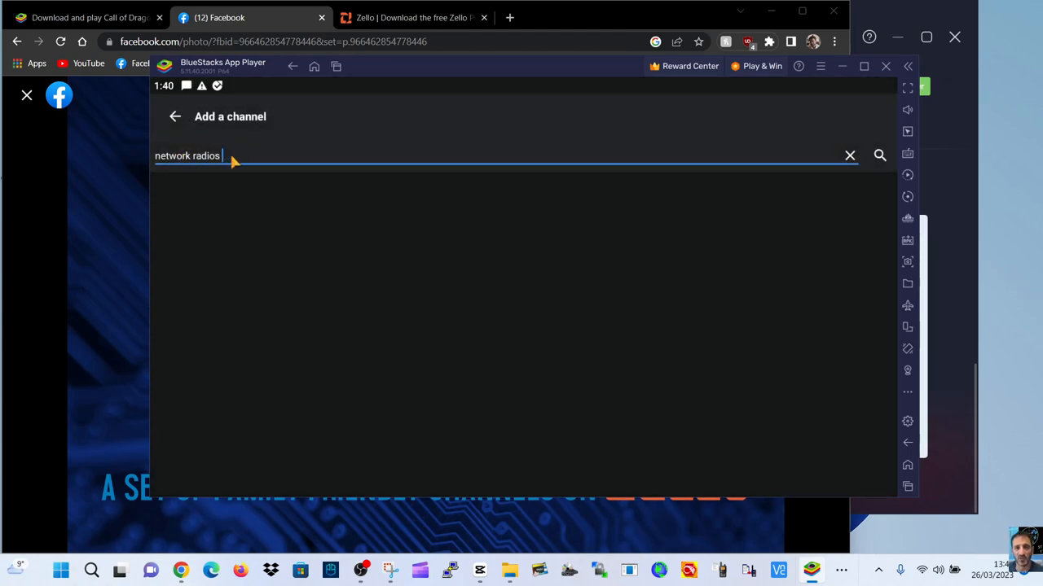
pyautogui.write('5')
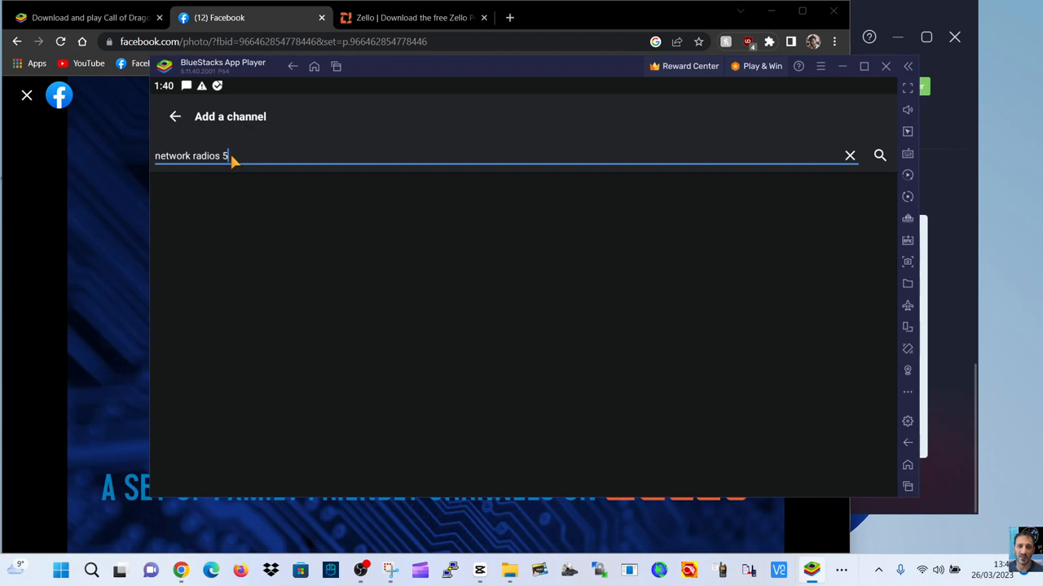
pyautogui.click(879, 154)
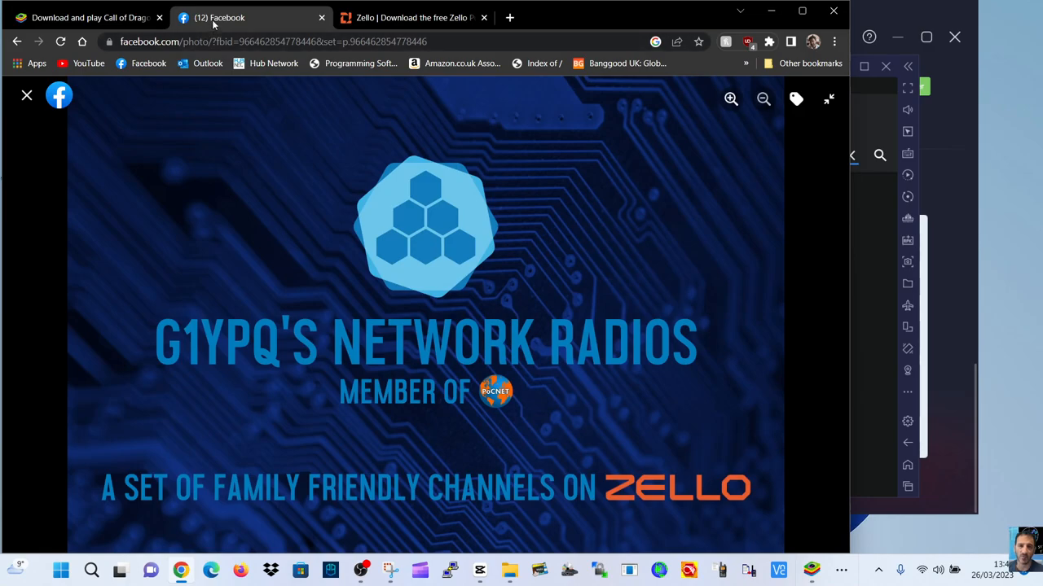
# Scroll the Network Radios group to the channel QR codes post, then return to Zello
pyautogui.click(27, 96)
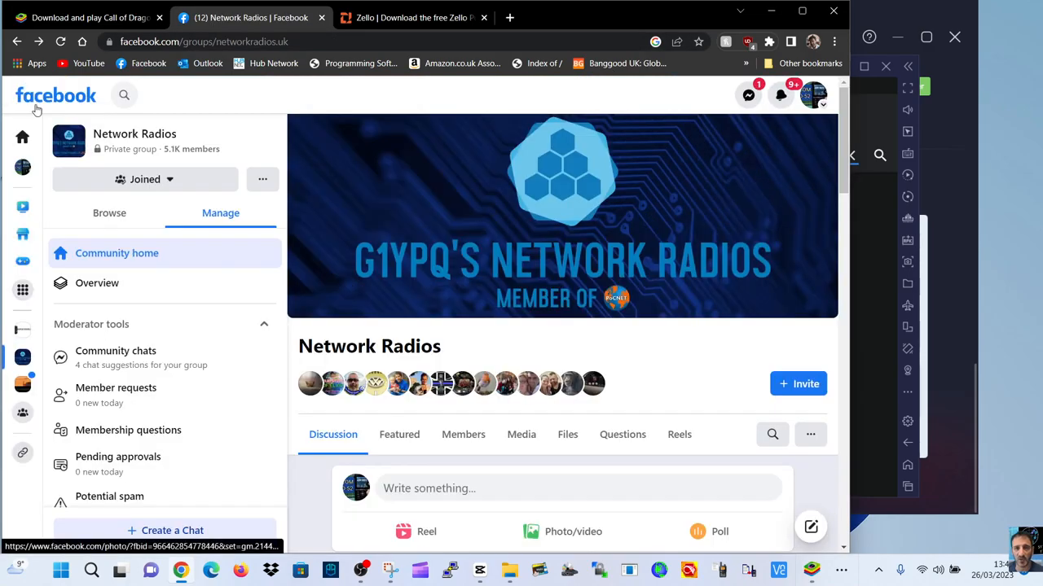
pyautogui.scroll(-3)
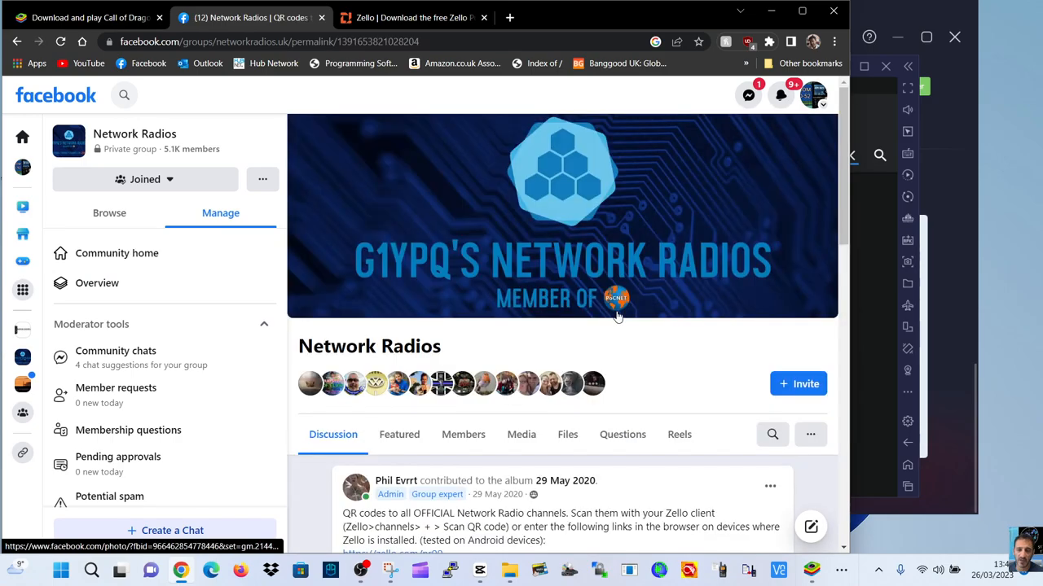
pyautogui.scroll(-3)
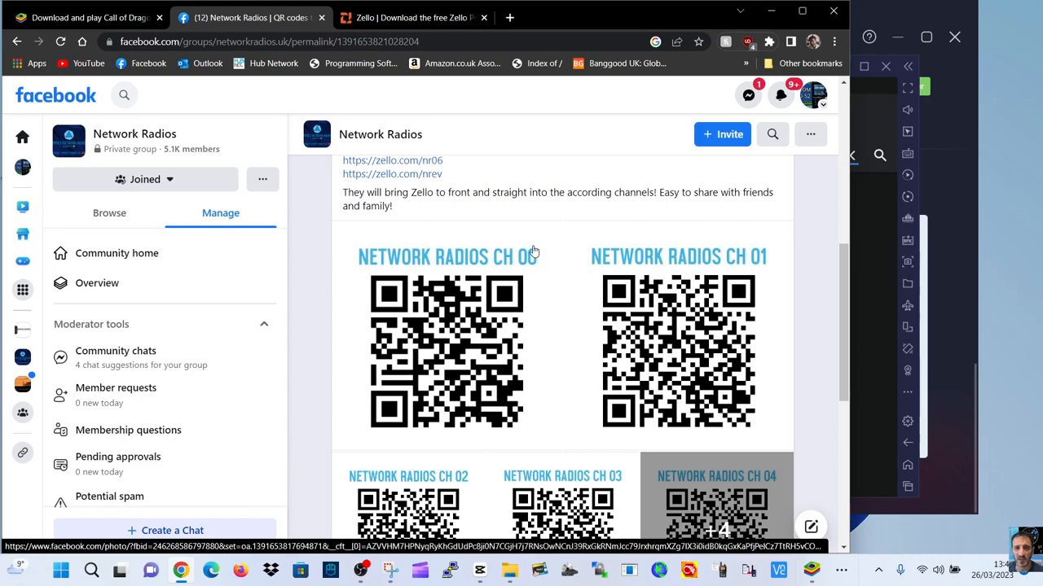
pyautogui.click(412, 17)
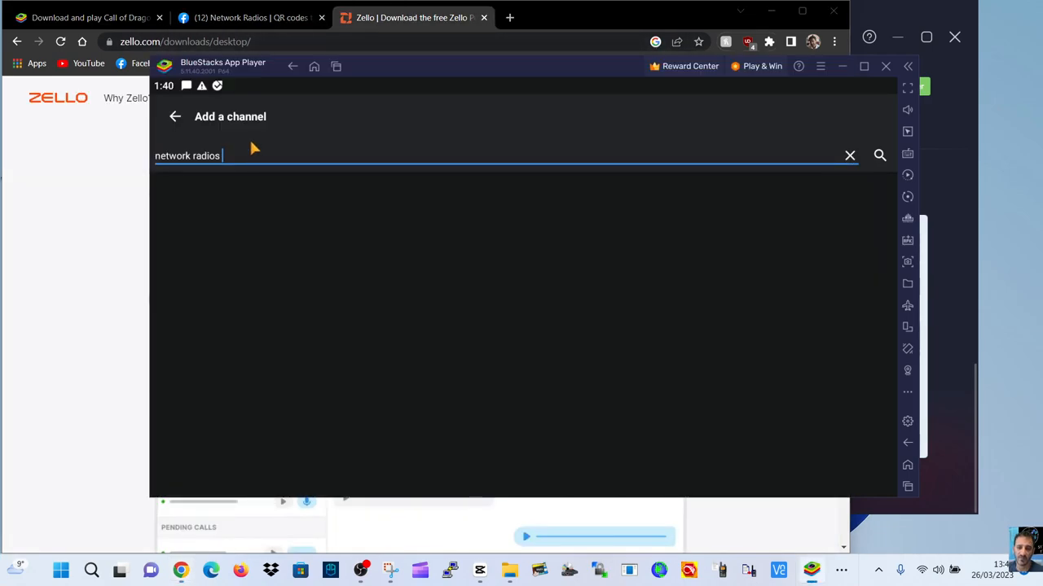
# Find the 'network radios ch 05' channel by name, then go back to the channels list
pyautogui.write('ch0')
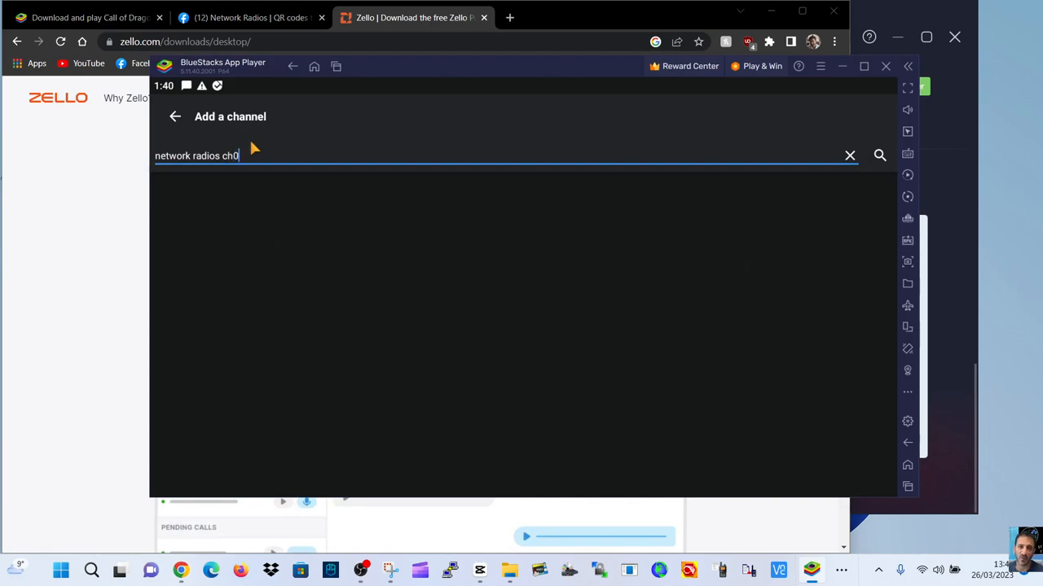
pyautogui.write('5')
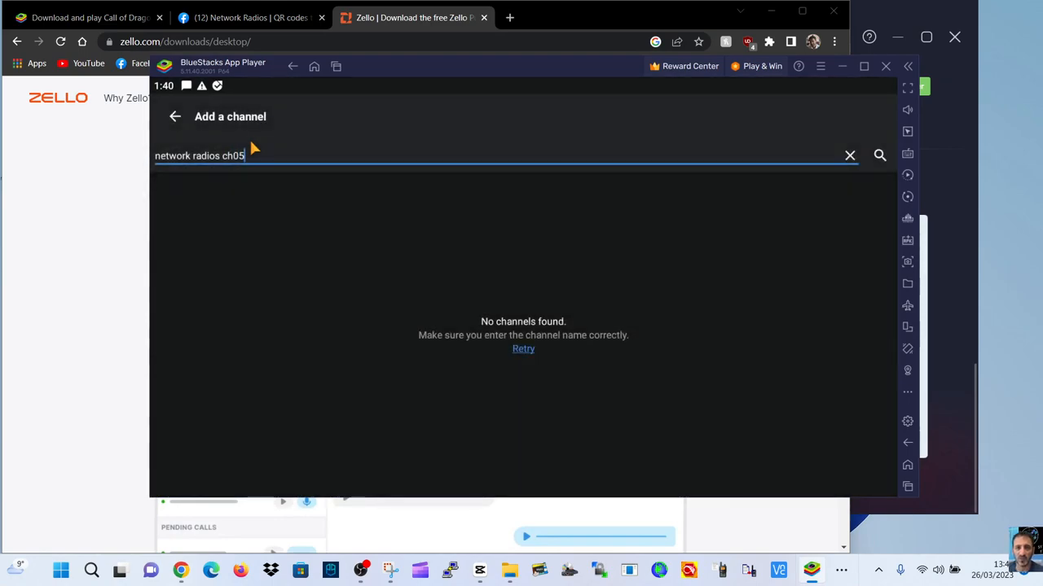
pyautogui.moveTo(236, 167)
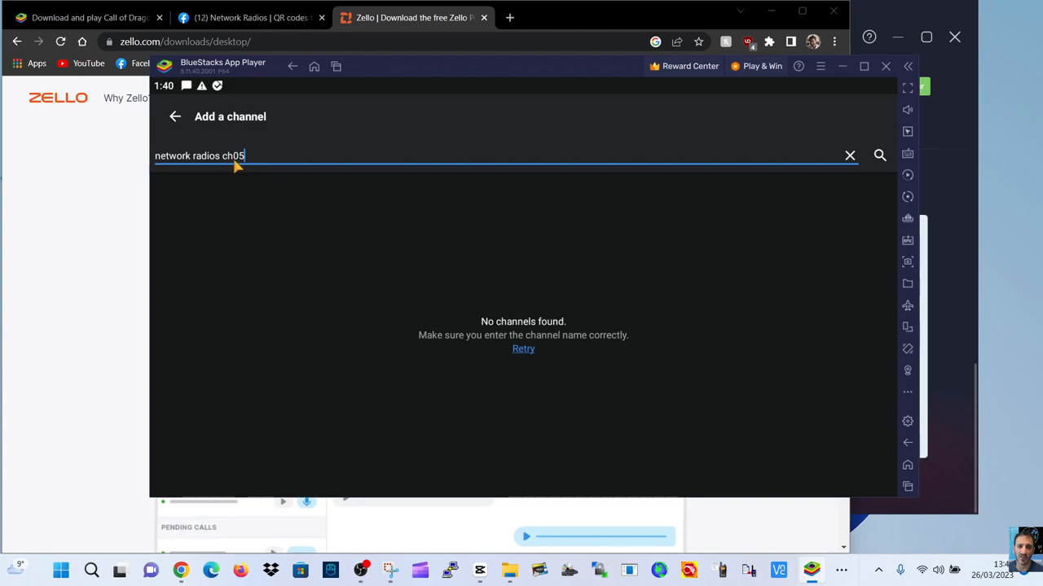
pyautogui.moveTo(247, 169)
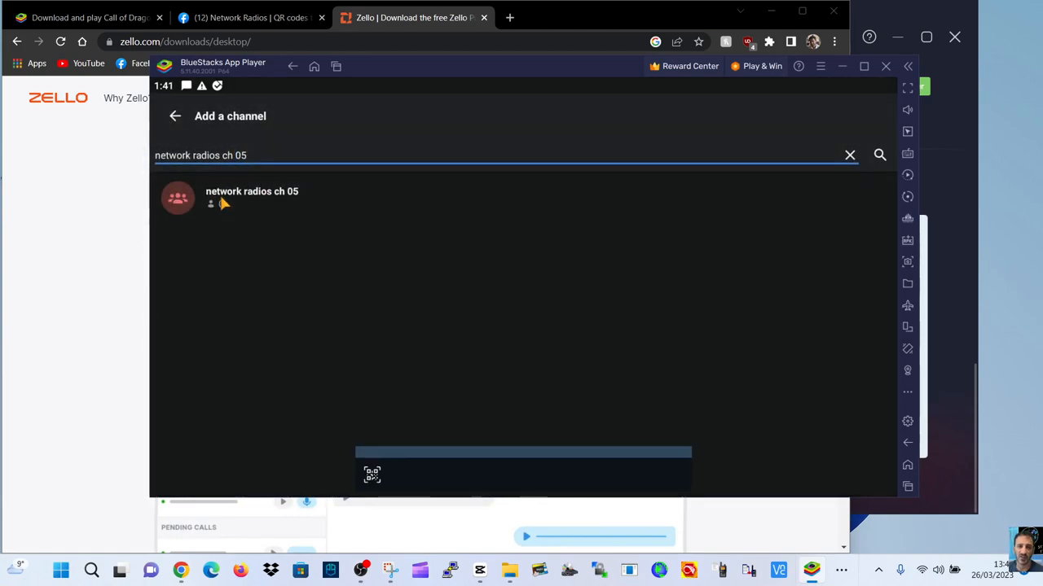
pyautogui.click(252, 198)
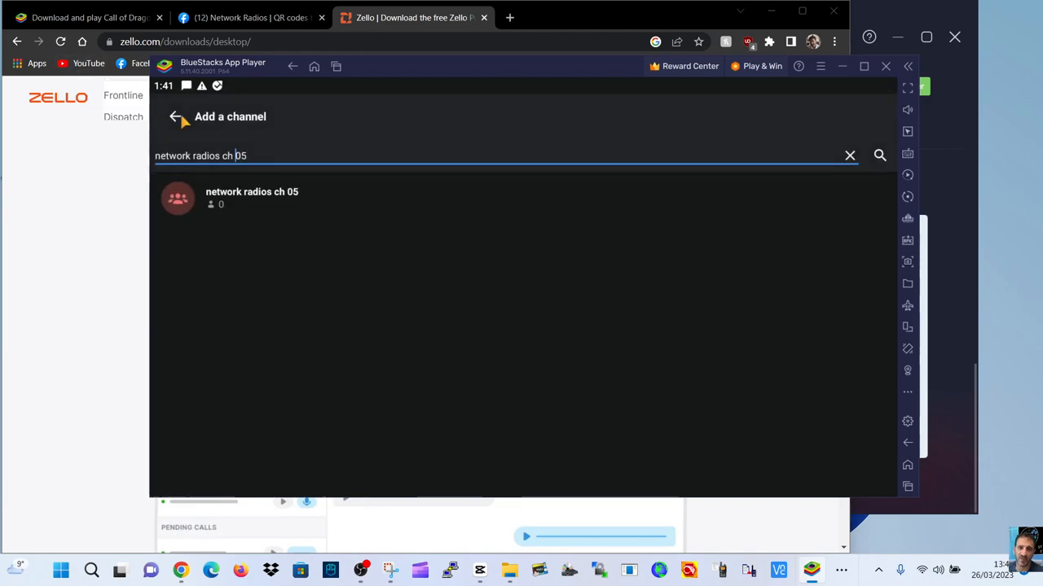
pyautogui.click(176, 117)
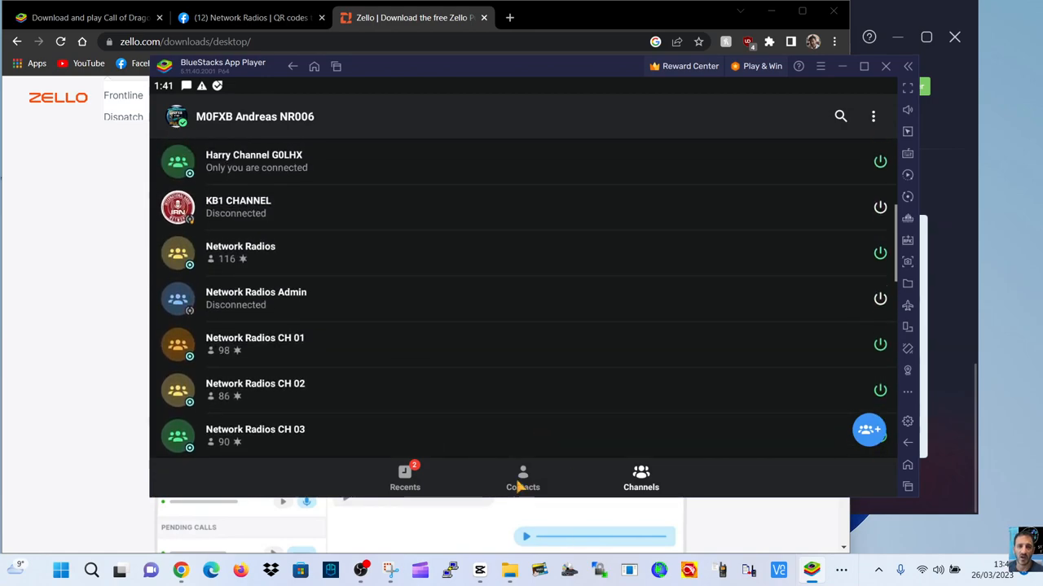
# Check the Contacts list, then scroll through Recents with Network Radios CH 01's message history
pyautogui.click(523, 479)
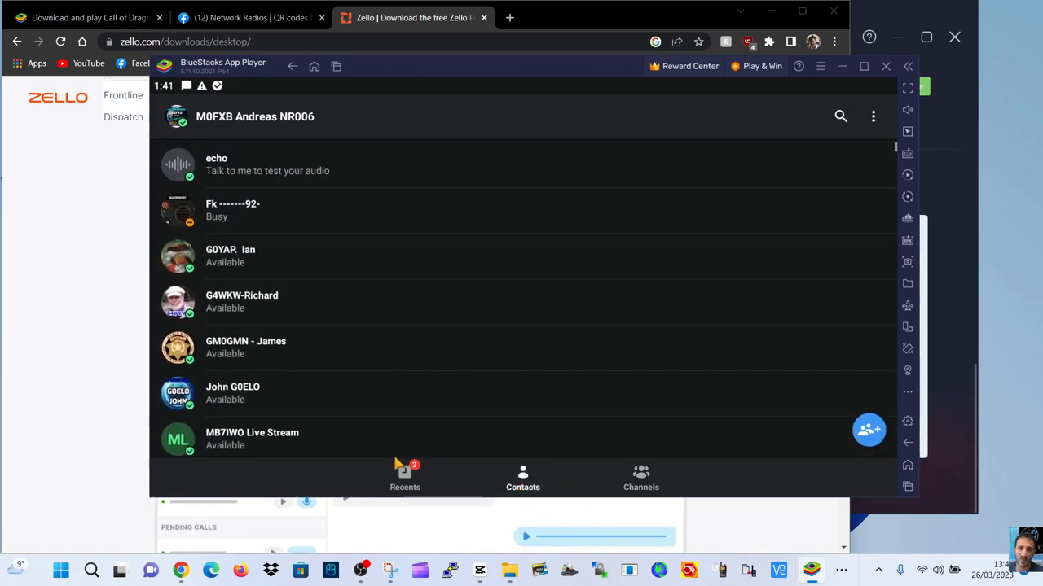
pyautogui.click(405, 479)
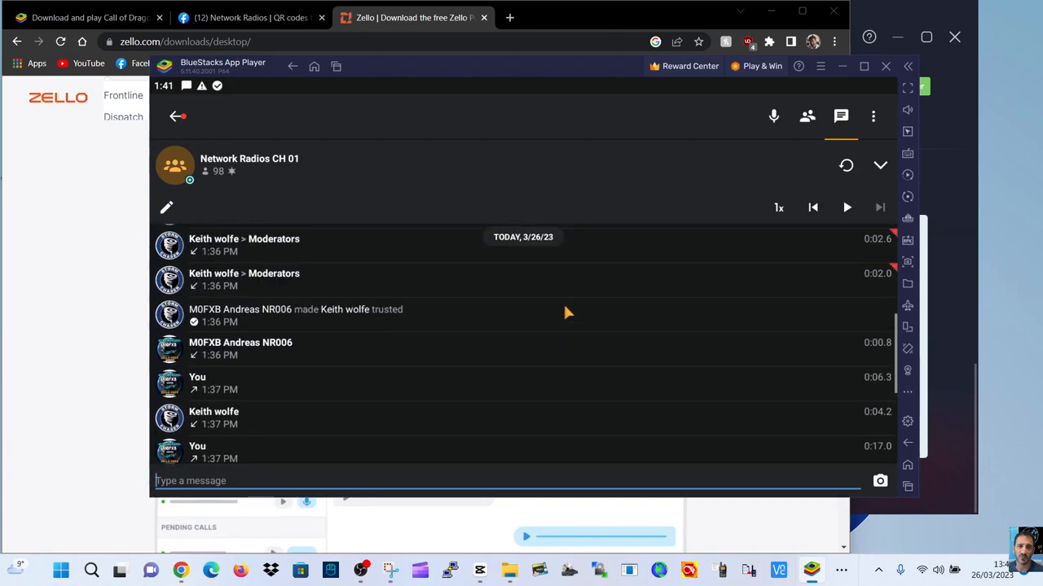
pyautogui.scroll(-3)
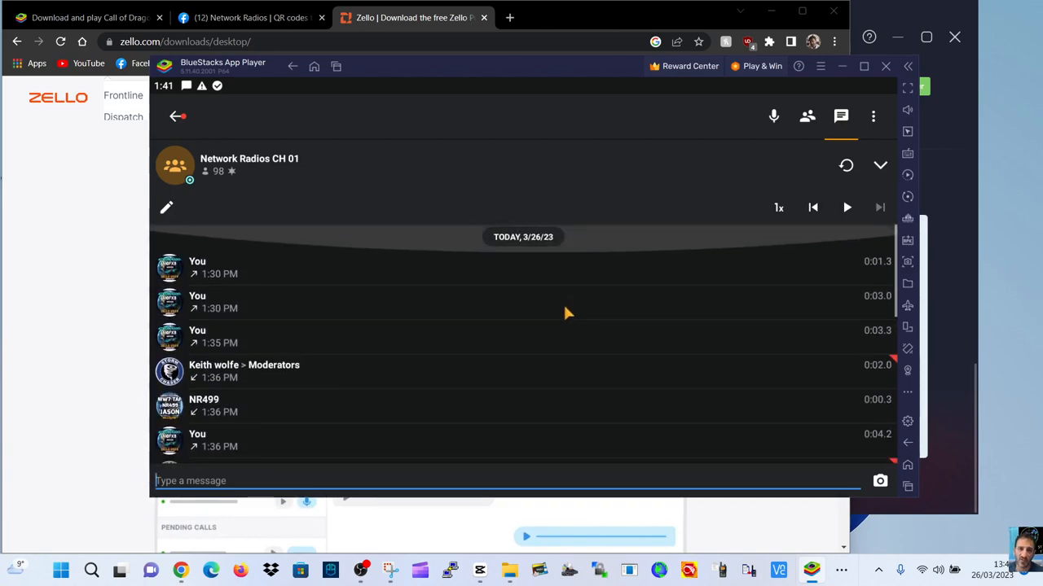
pyautogui.scroll(-3)
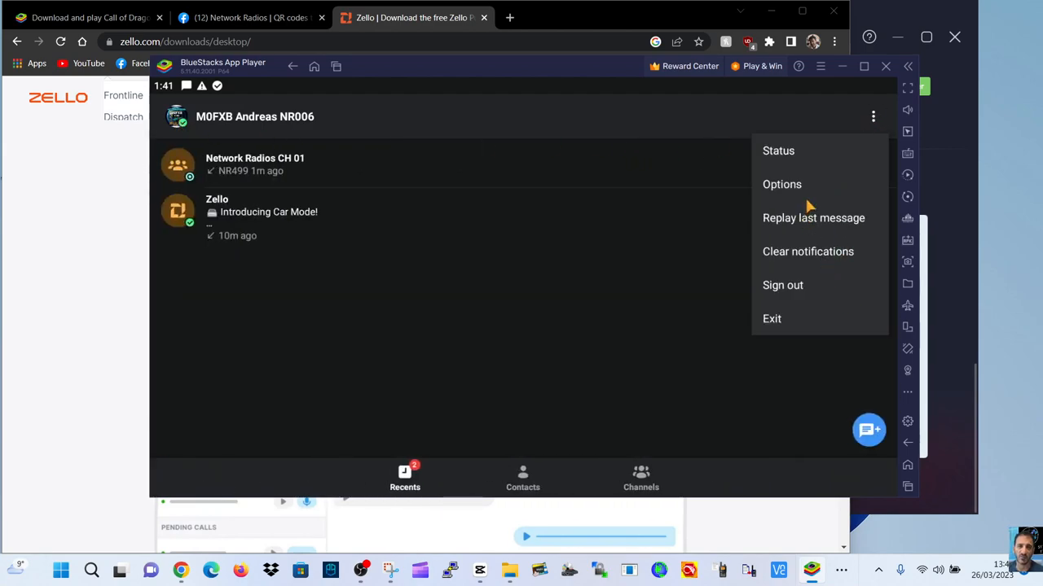
pyautogui.moveTo(789, 191)
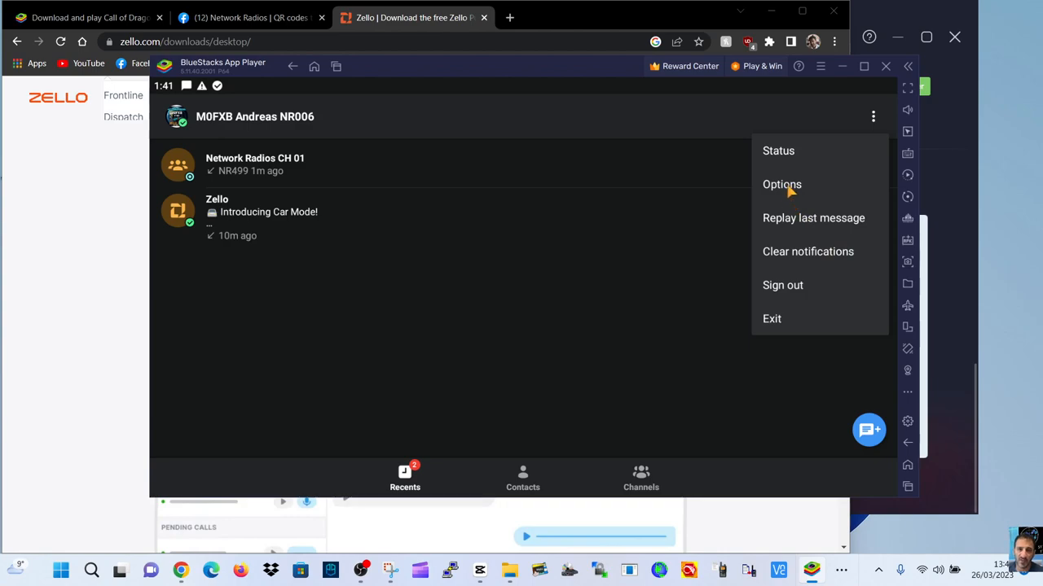
# Set own availability status to Solo from the Status dialog
pyautogui.click(778, 151)
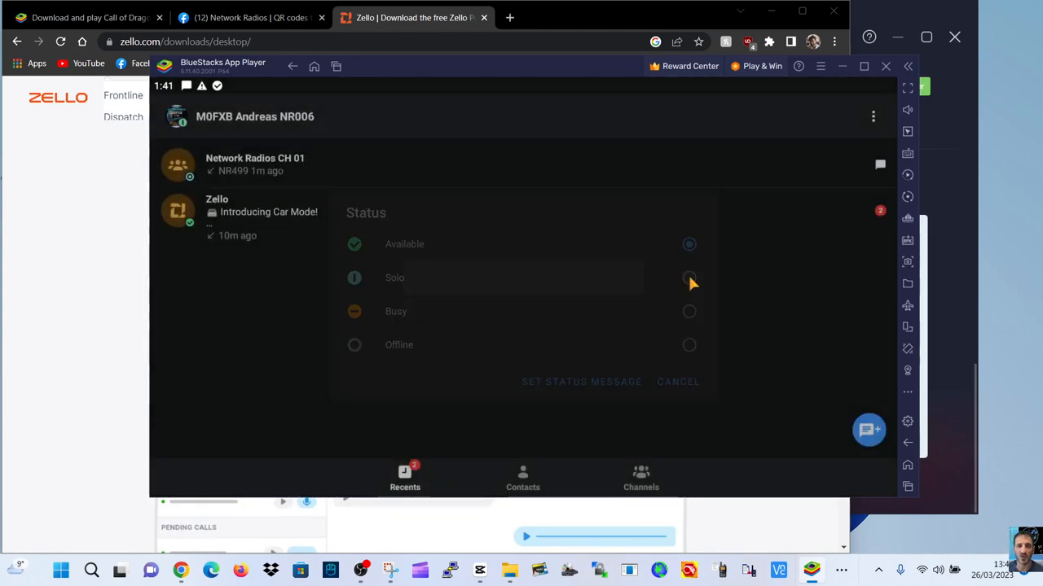
pyautogui.click(677, 381)
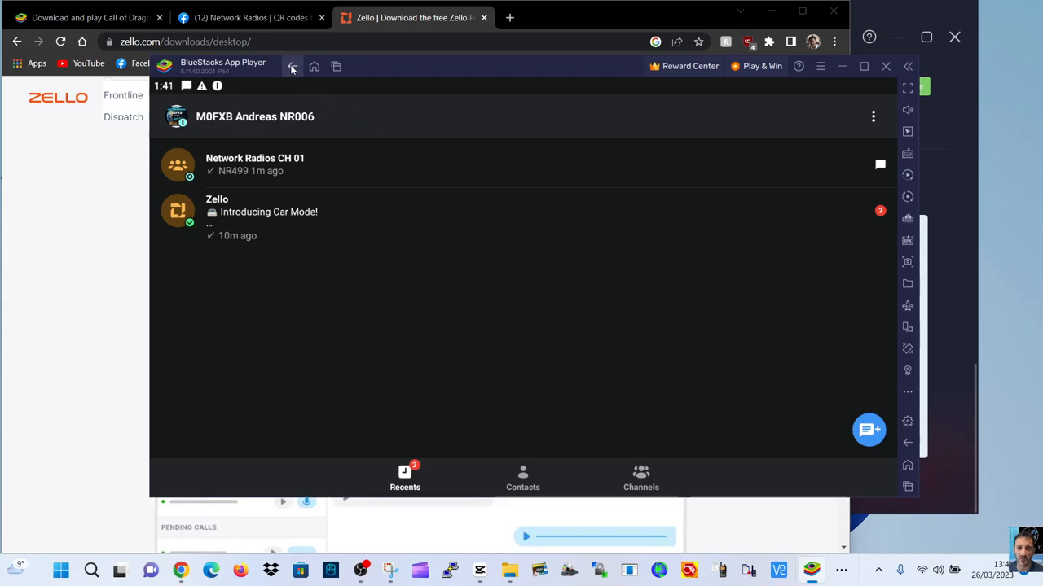
# Return to the BlueStacks home screen, relaunch Zello and scroll the Channels list
pyautogui.click(293, 66)
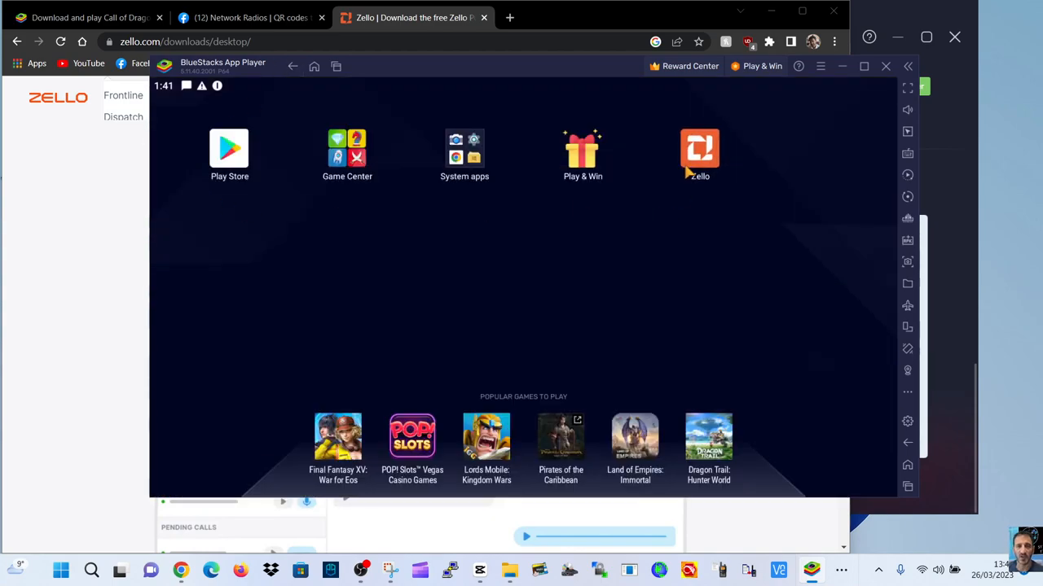
pyautogui.click(699, 149)
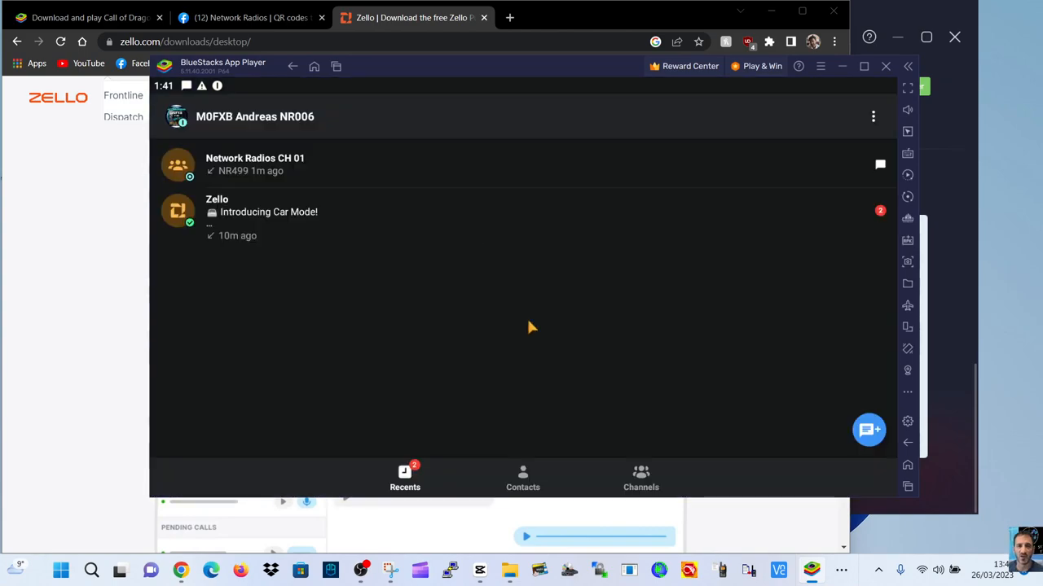
pyautogui.click(640, 479)
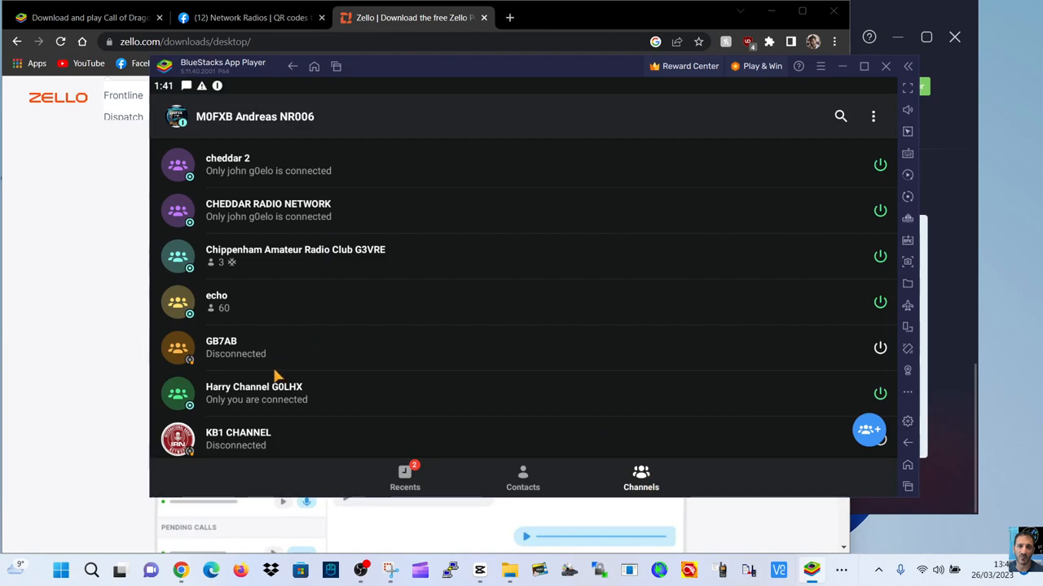
pyautogui.moveTo(424, 358)
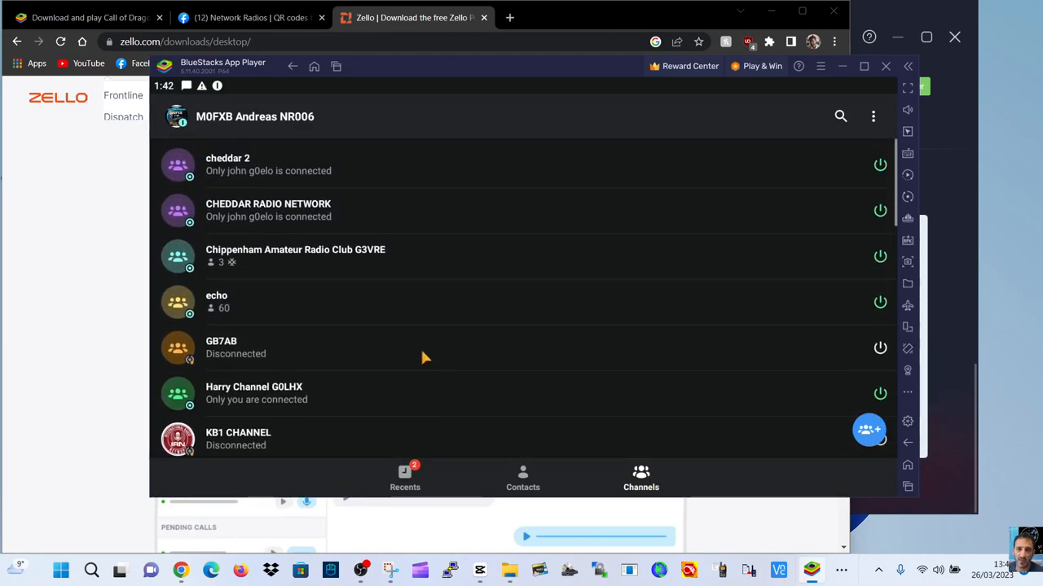
pyautogui.scroll(-3)
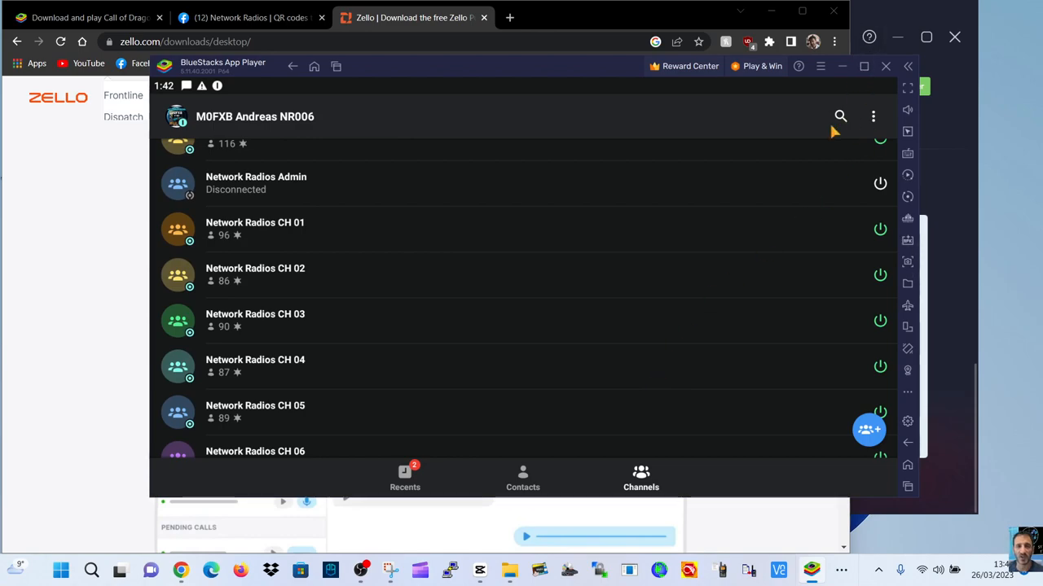
pyautogui.moveTo(908, 445)
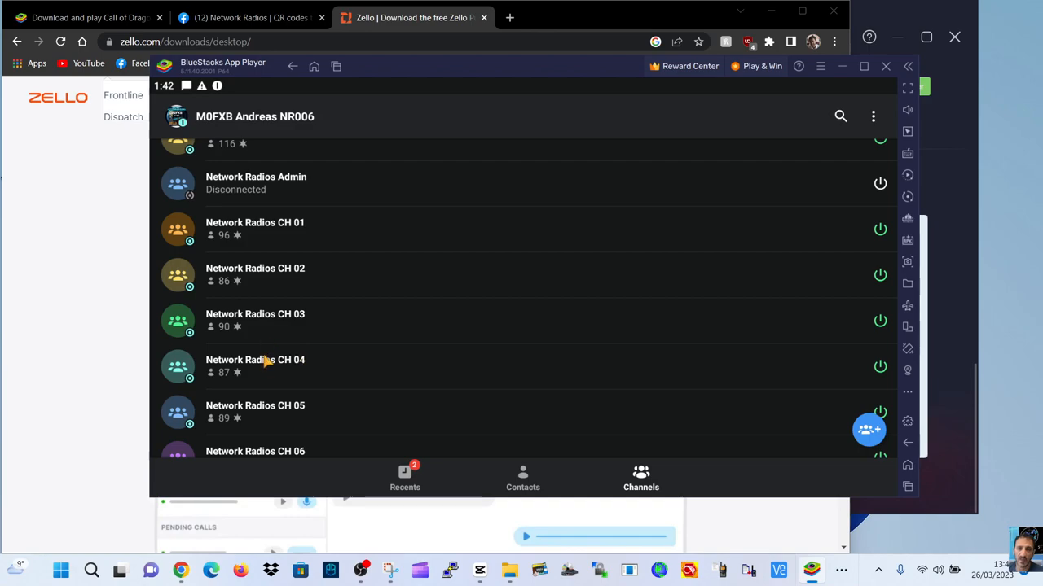
# View the Network Radios CH 04 talk screen briefly and back out to the channels list
pyautogui.click(254, 366)
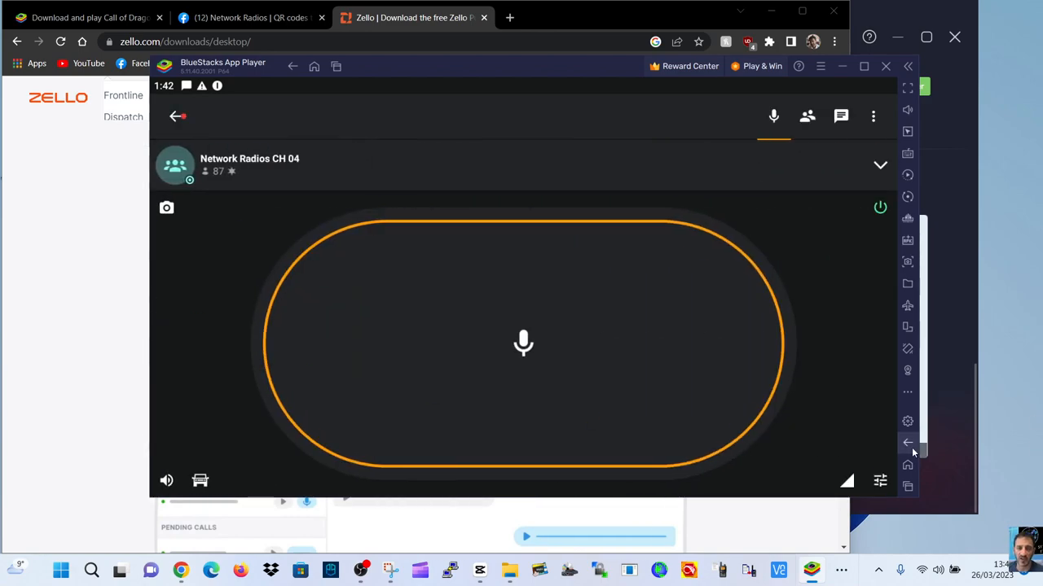
pyautogui.click(177, 116)
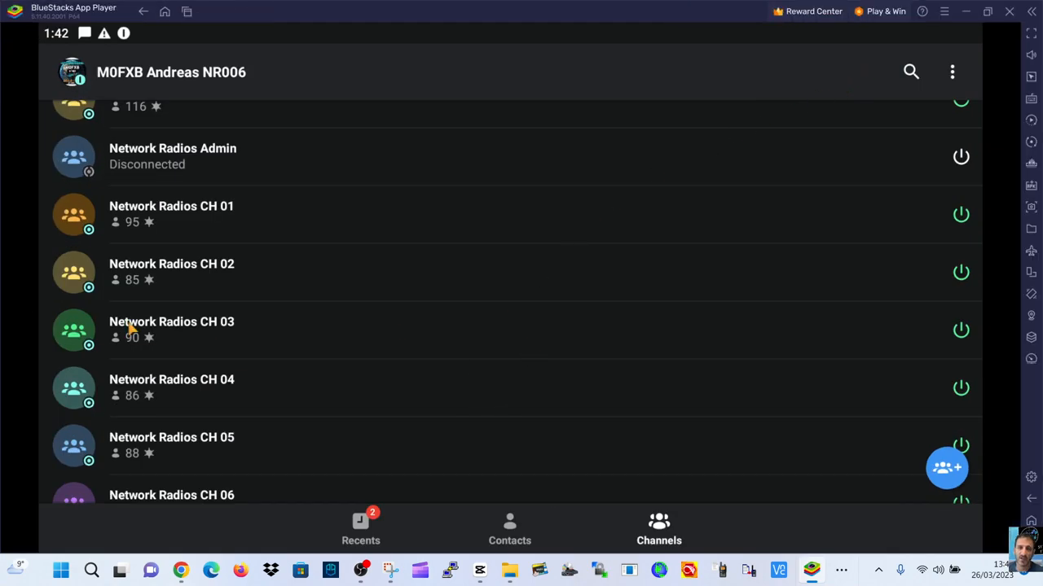
# In Network Radios CH 04, start the camera, grant picture/video permission, dismiss the multiple-cameras notice and leave
pyautogui.click(171, 387)
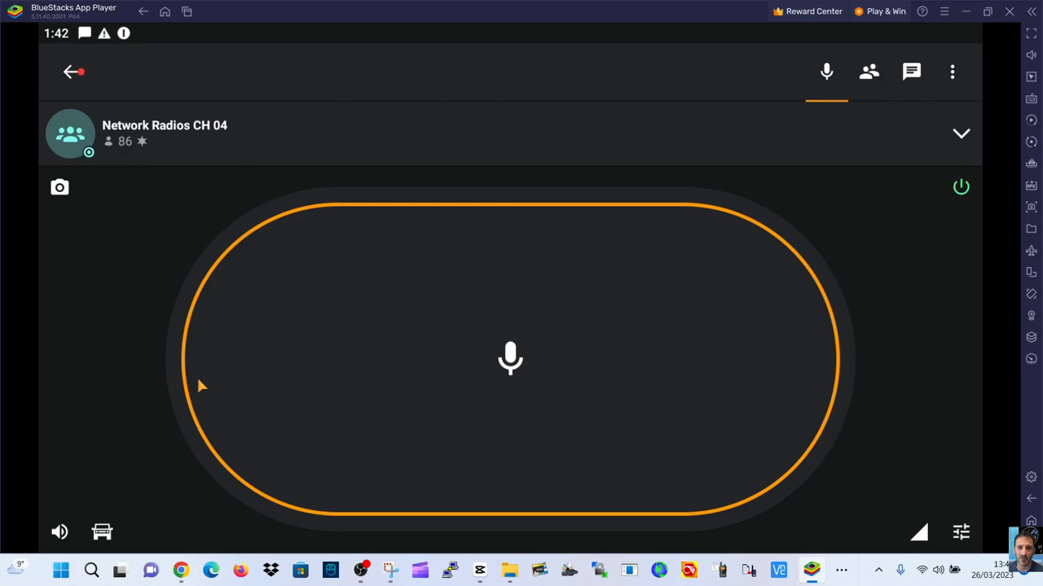
pyautogui.moveTo(591, 407)
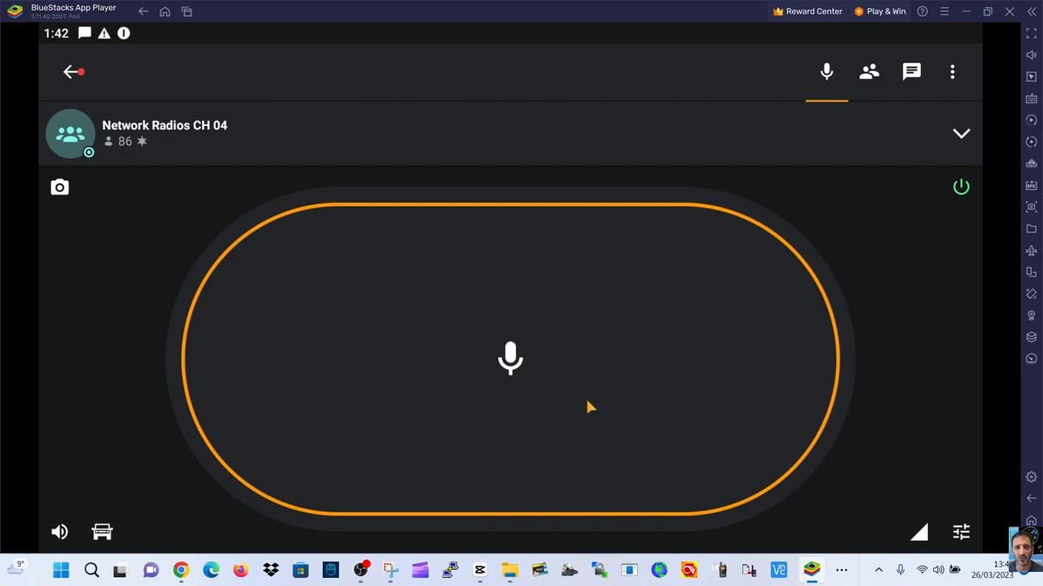
pyautogui.click(59, 188)
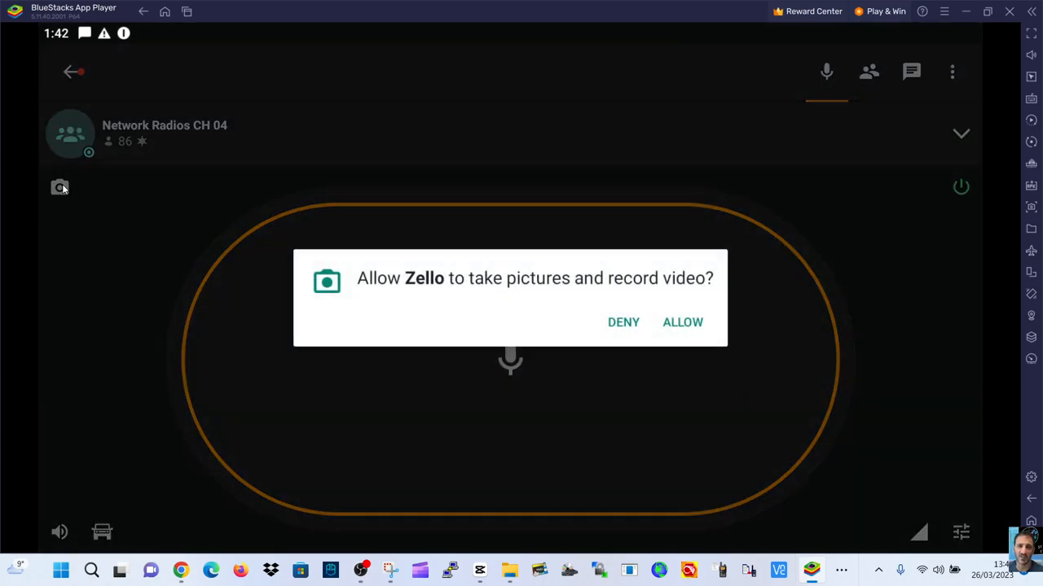
pyautogui.click(682, 322)
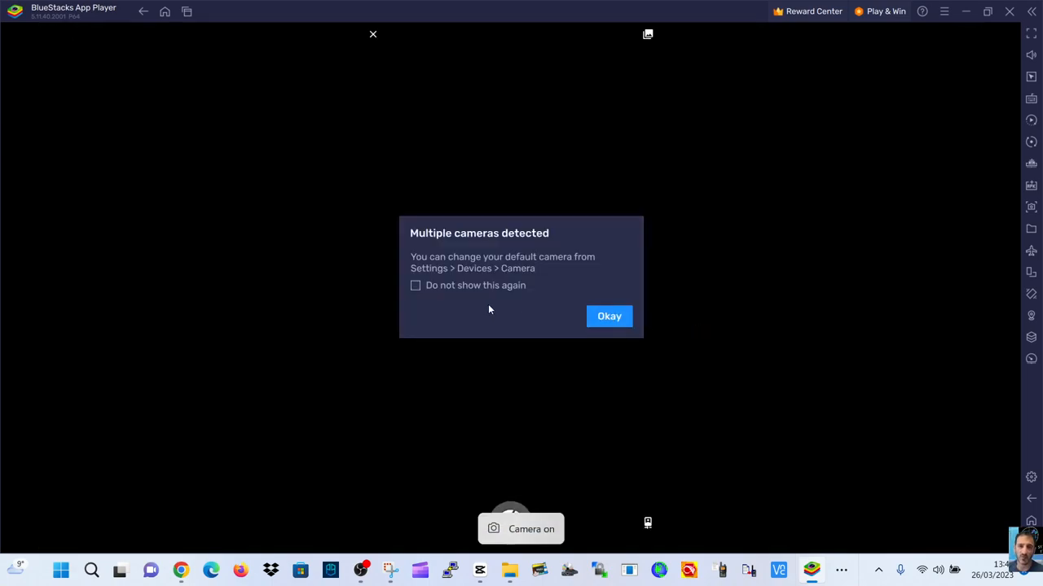
pyautogui.click(608, 316)
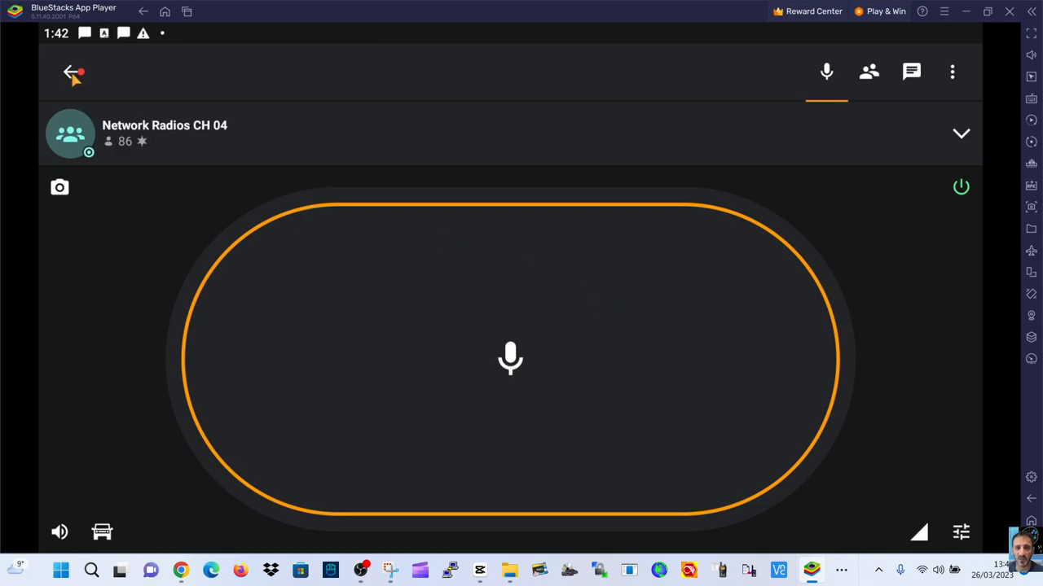
pyautogui.click(74, 72)
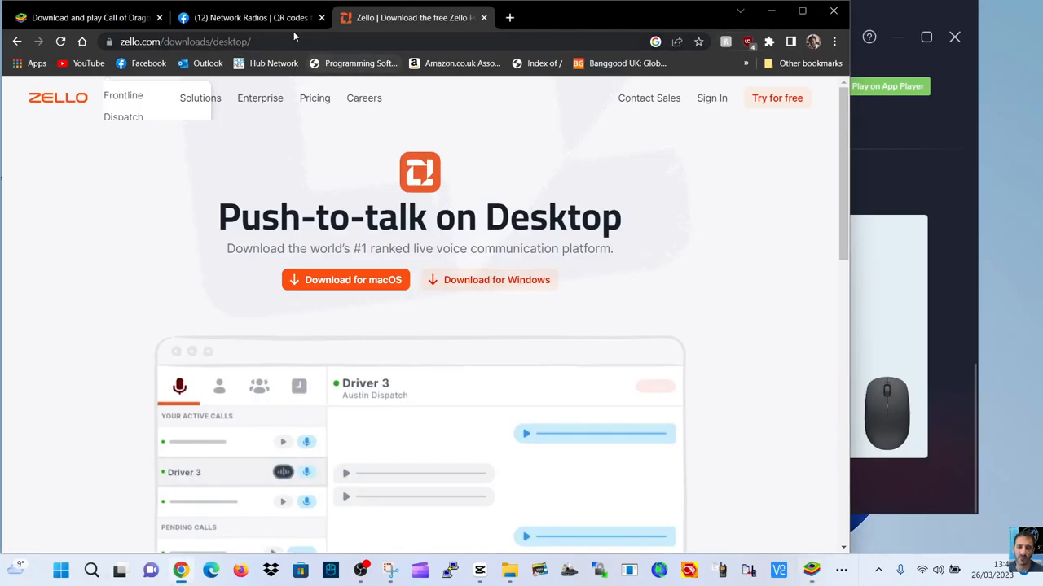
# Switch Chrome to the Network Radios Facebook group tab and scroll down the page
pyautogui.click(245, 17)
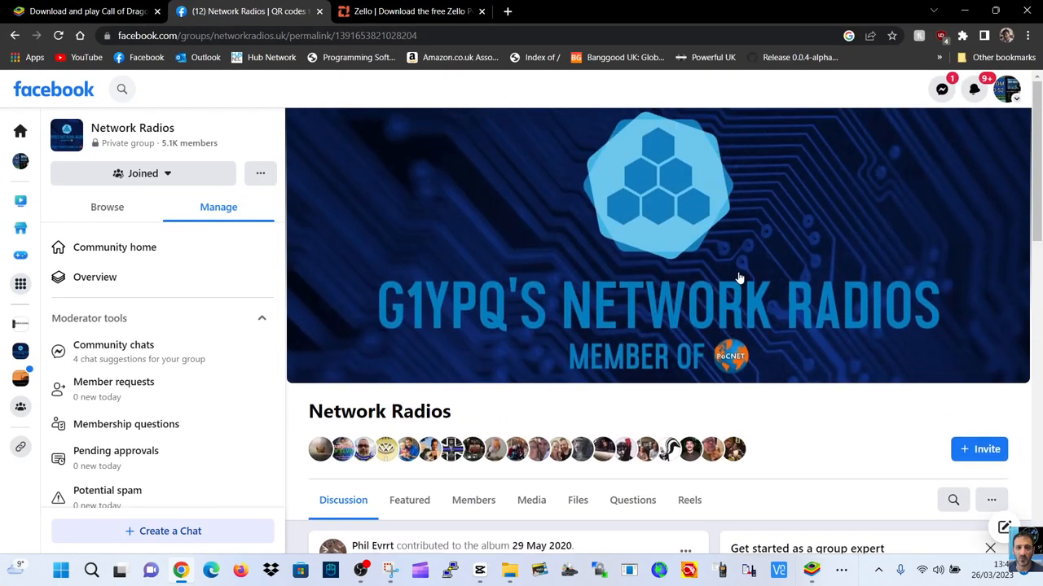
pyautogui.scroll(-3)
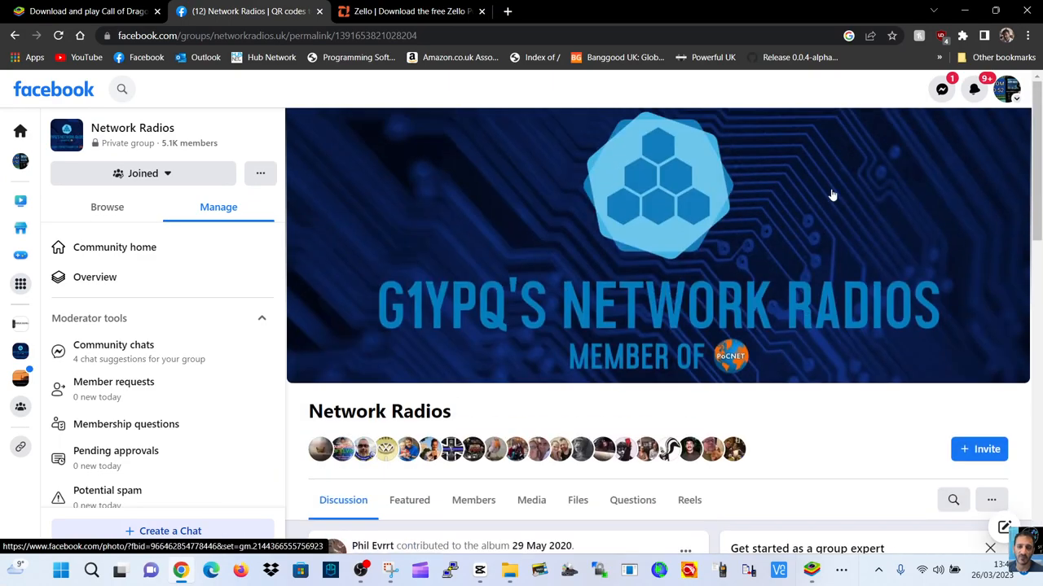
pyautogui.moveTo(835, 176)
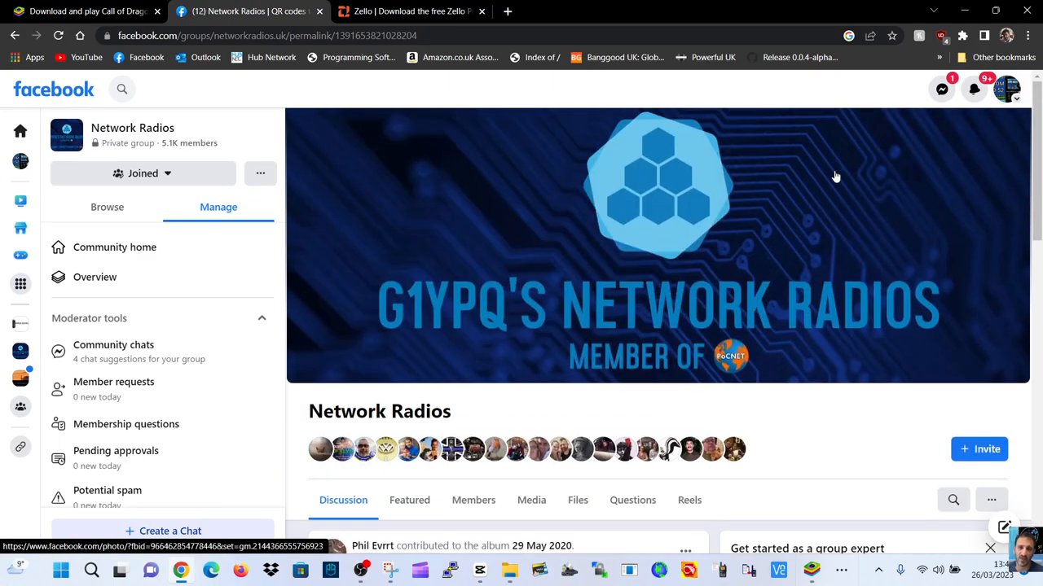